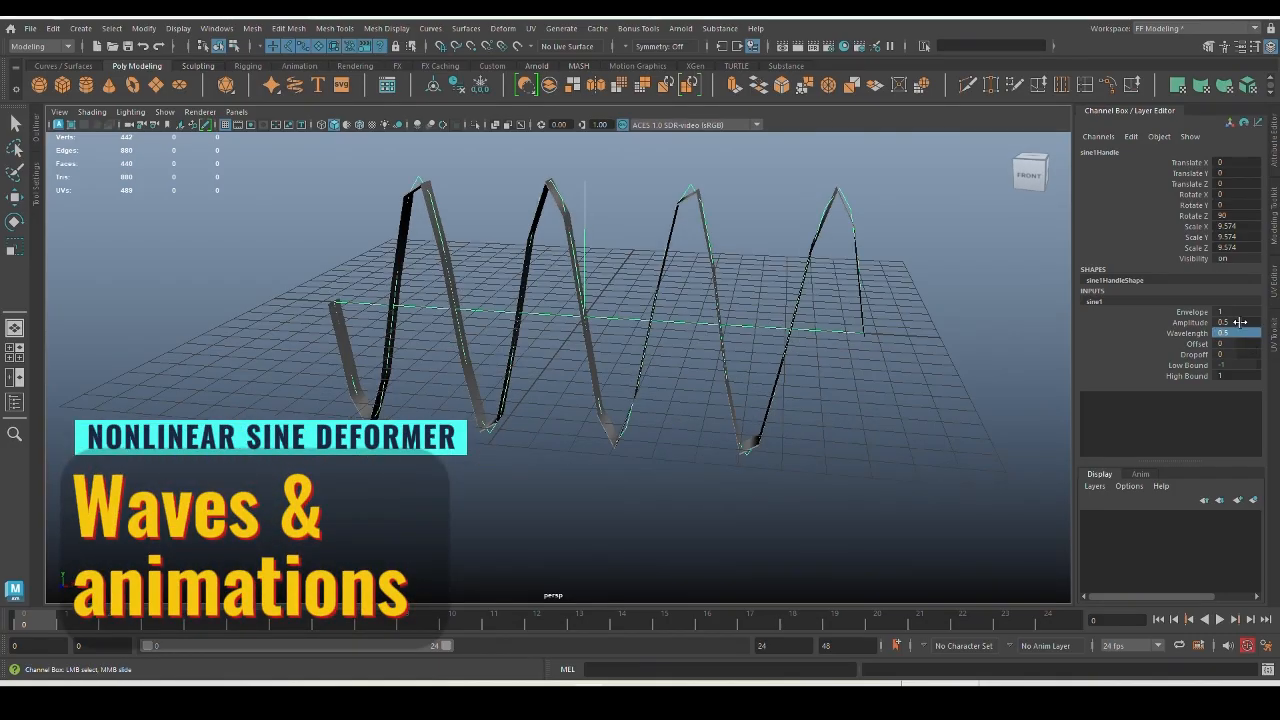
- Build the strip from a cube scaled to 0.1 thick, then pull the view back to see it
type("0.1")
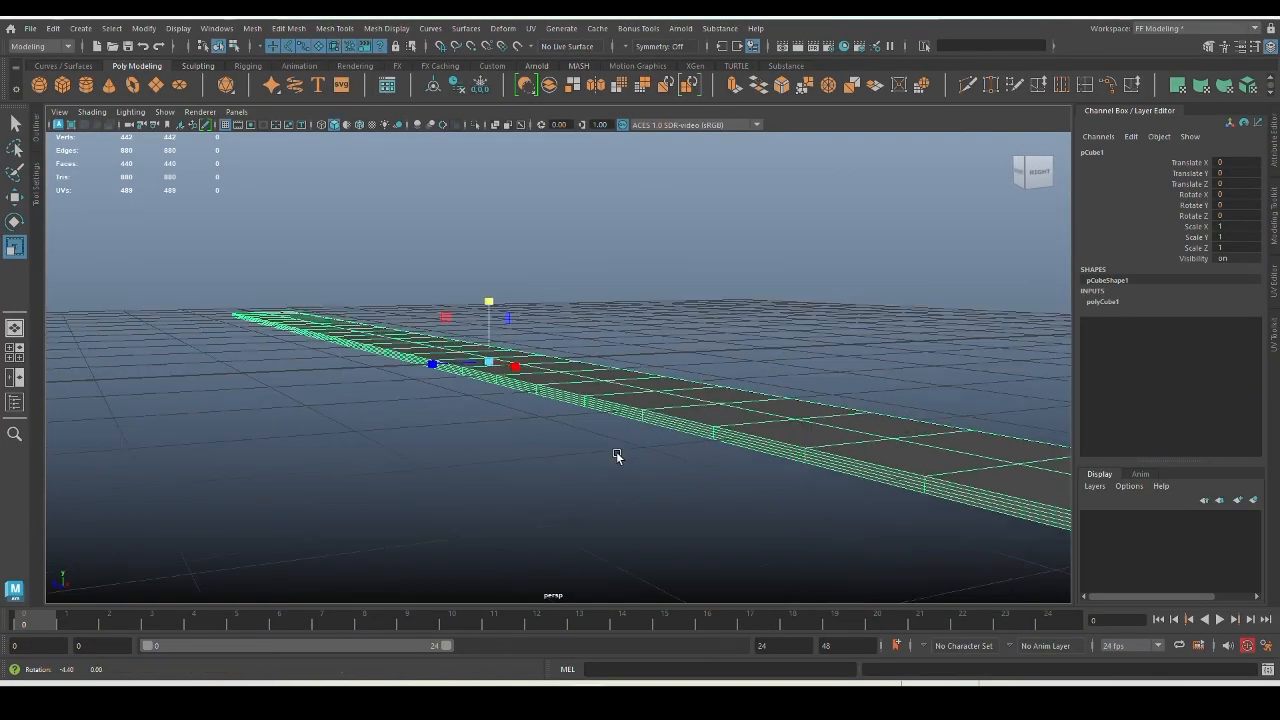
left_click_drag(617, 457, 586, 438)
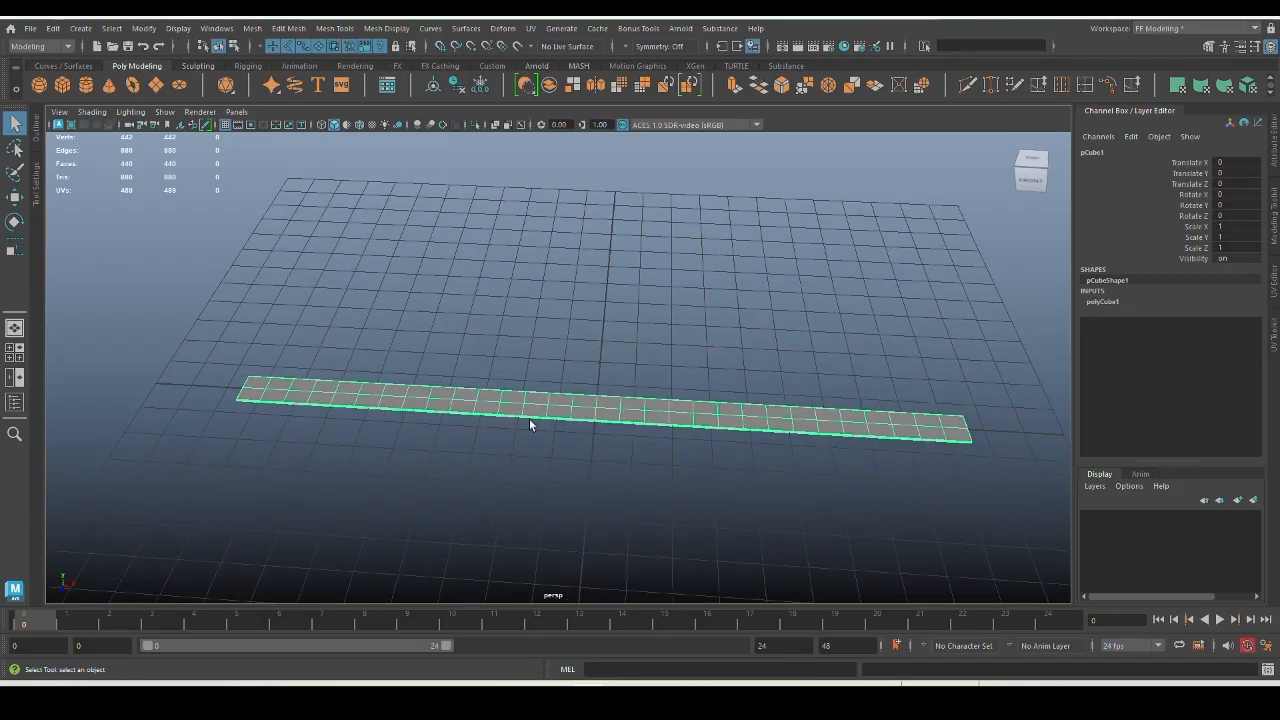
- Apply a Nonlinear Sine deformer to the strip from the Deform menu
left_click(503, 28)
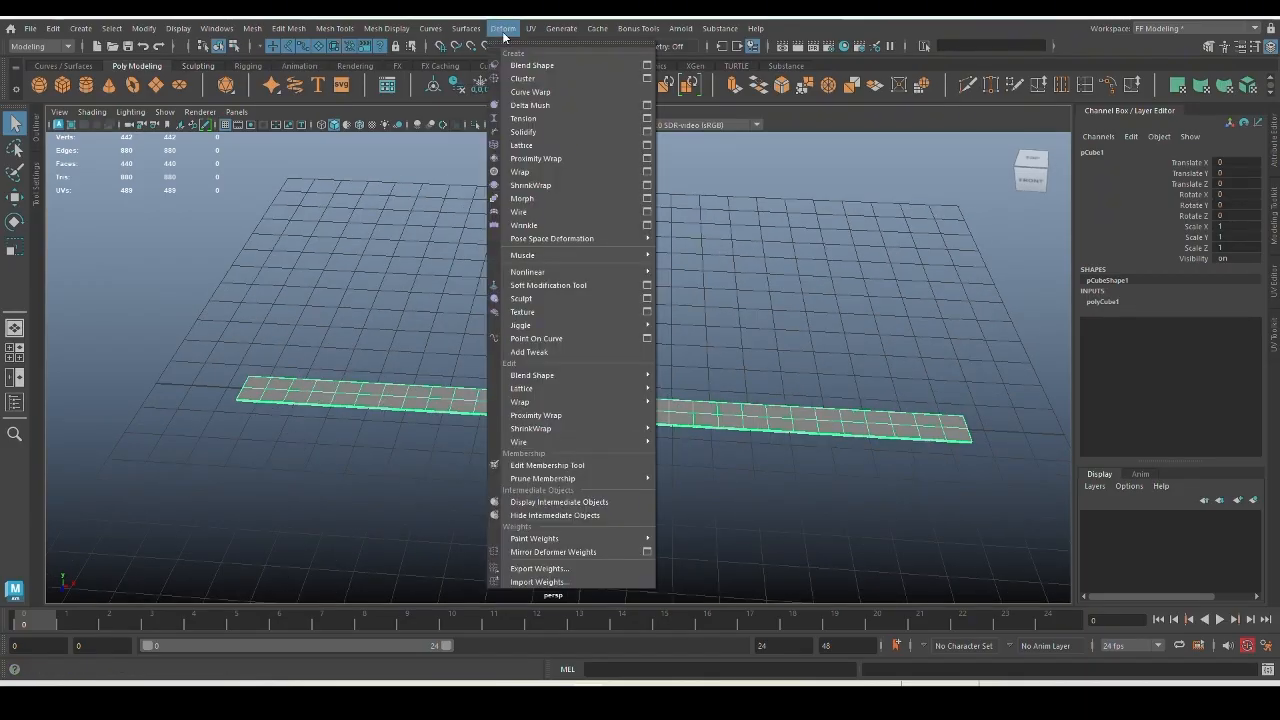
mouse_move(526, 271)
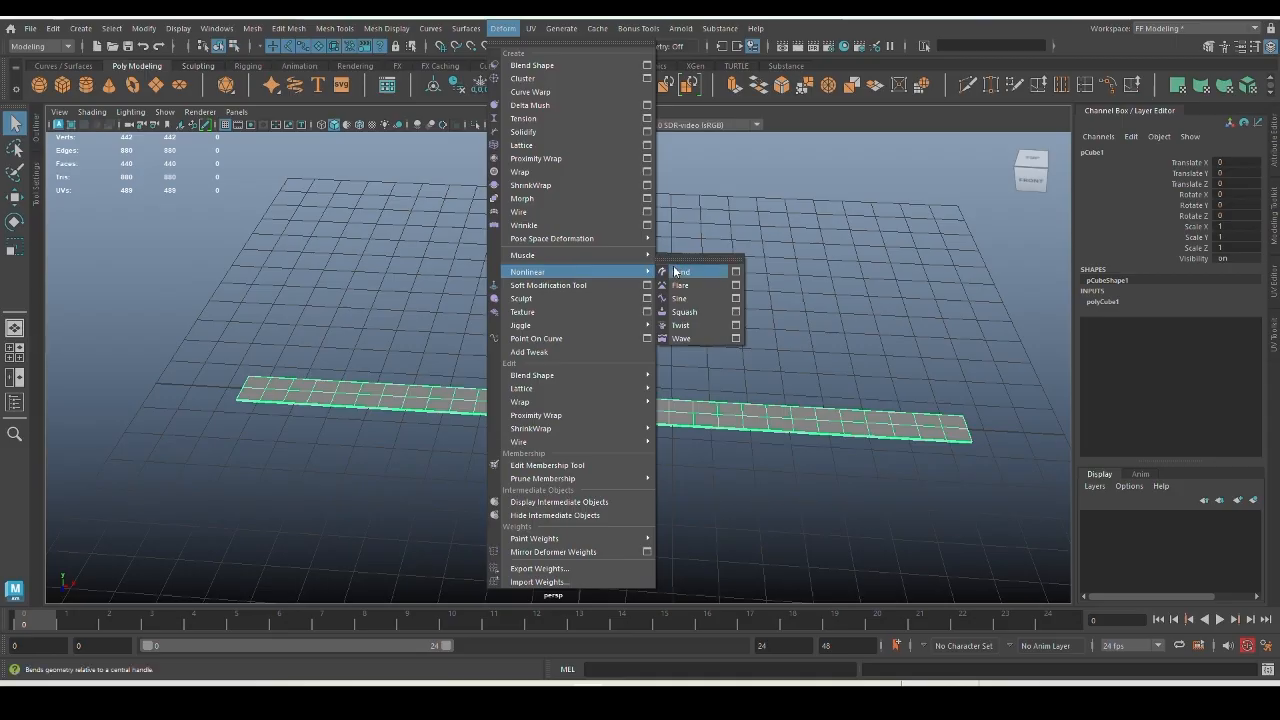
mouse_move(690, 298)
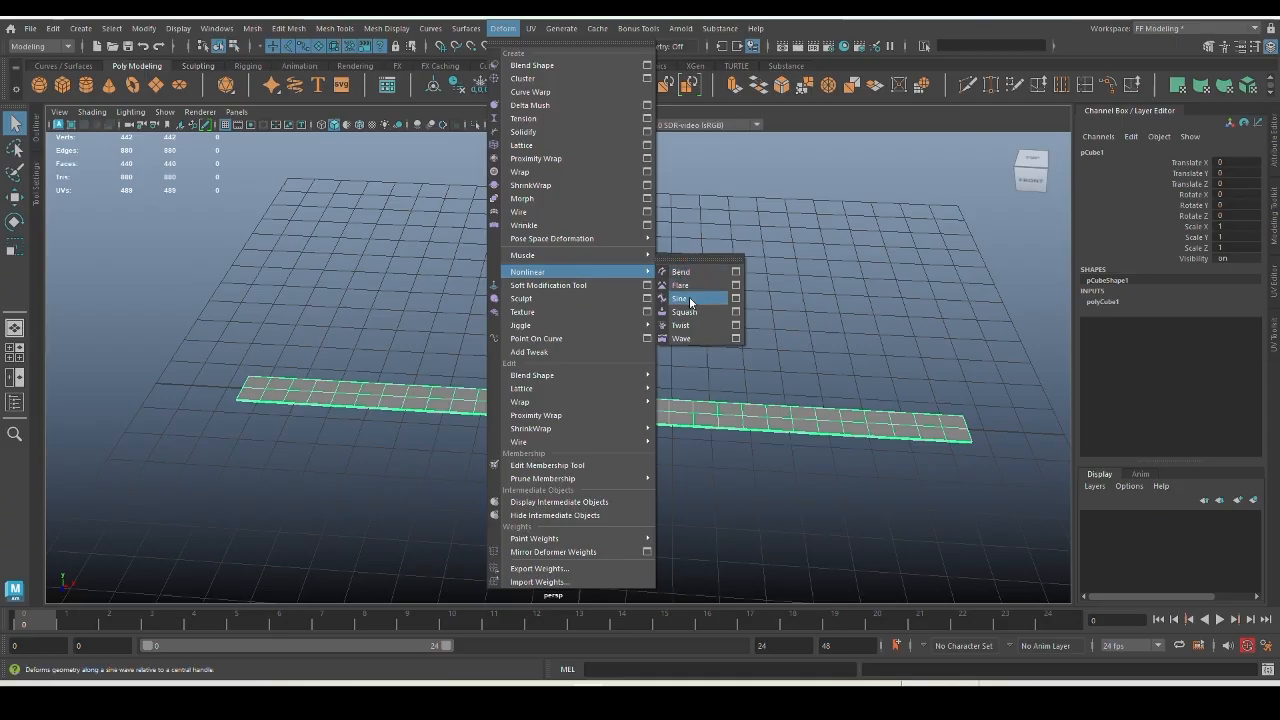
left_click(681, 298)
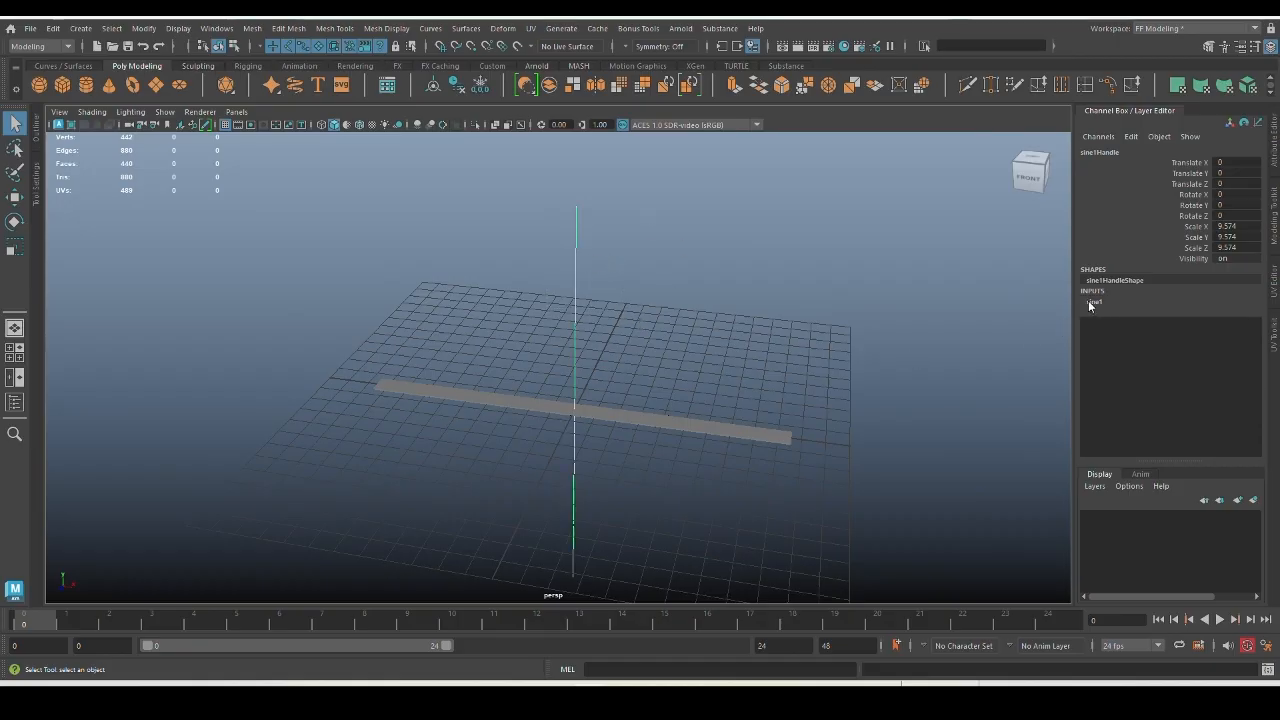
- Expand sine1 in the Channel Box to show its amplitude and wavelength settings
left_click(1094, 301)
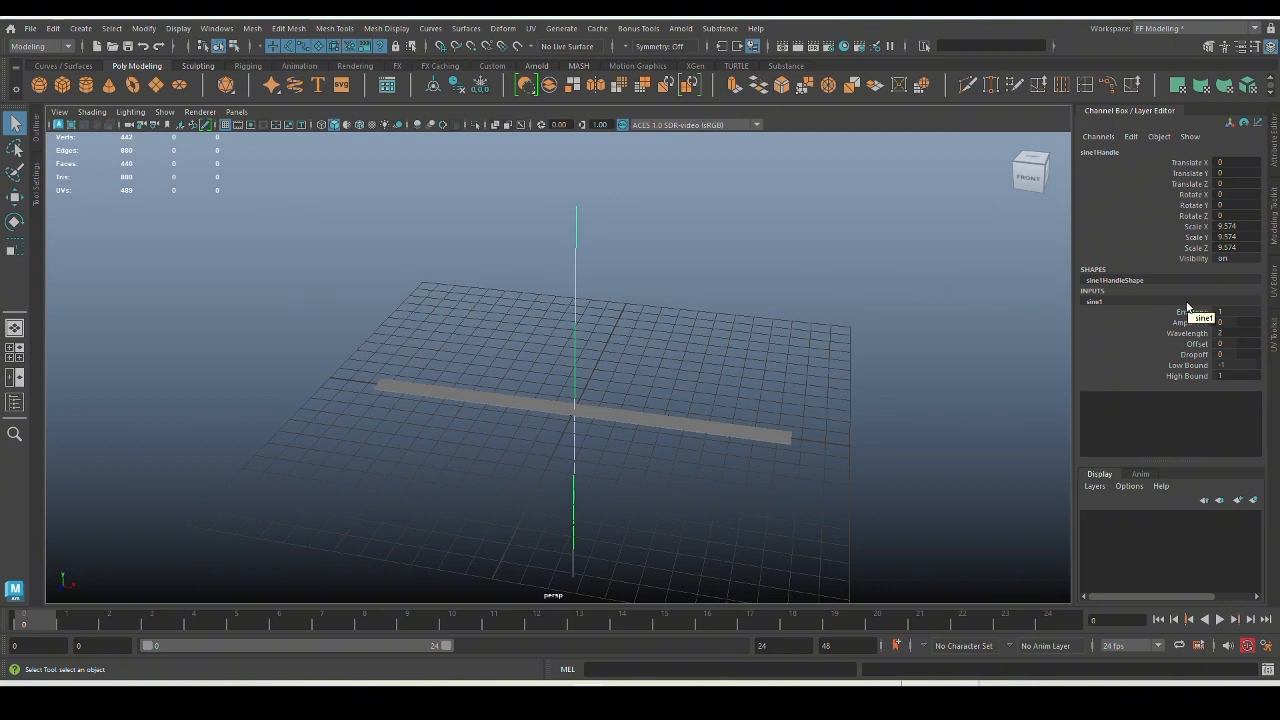
mouse_move(1173, 363)
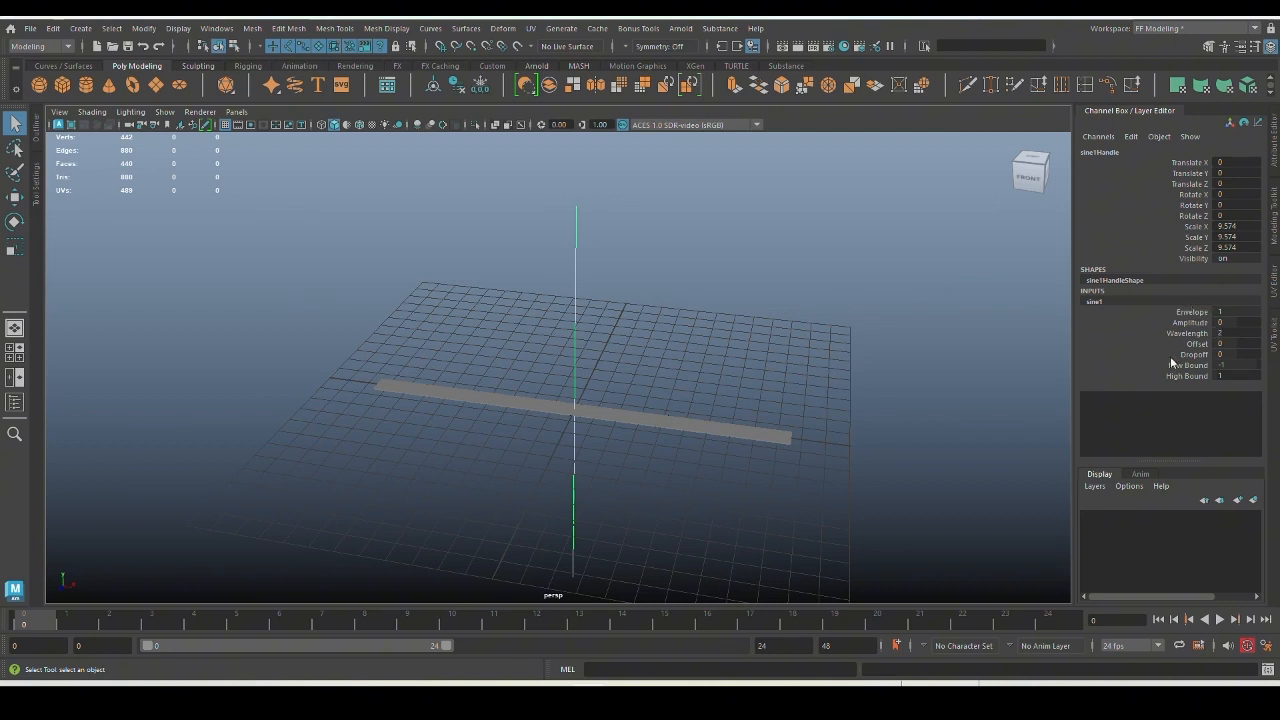
mouse_move(1185, 379)
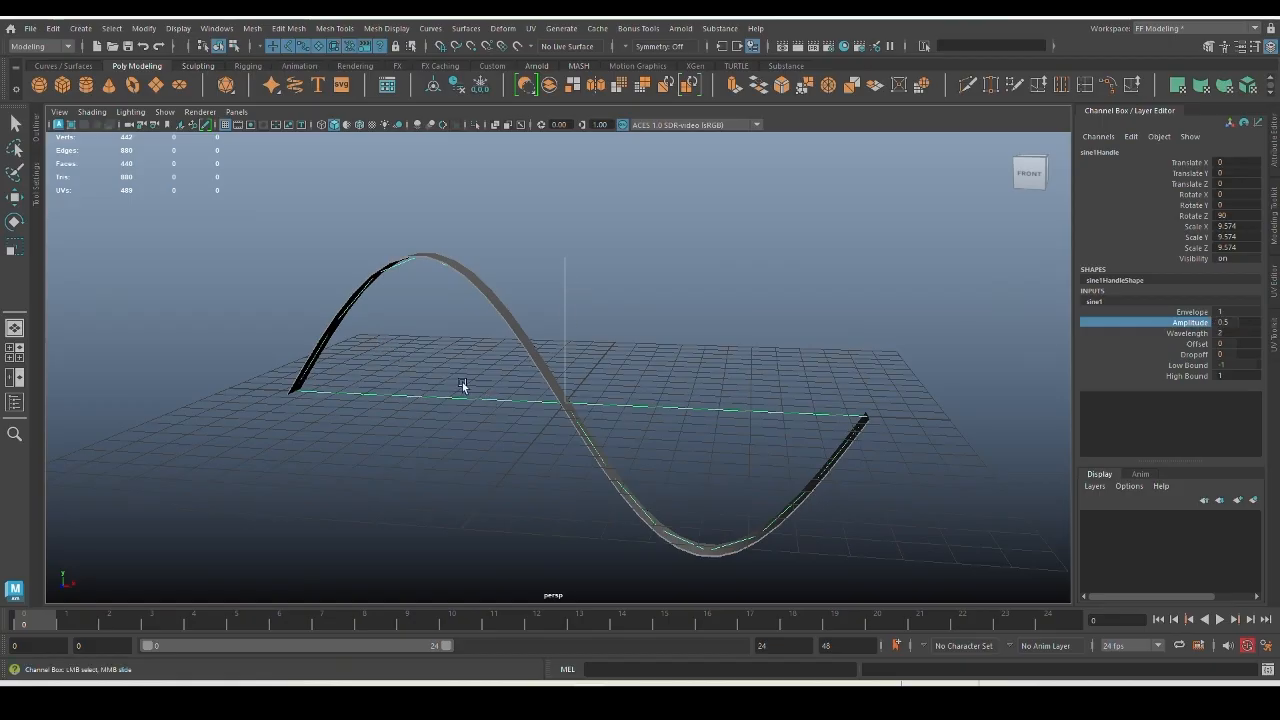
- Enter 0.5, then set sine1 Wavelength to about 0.6 and add a display layer
type("0.5")
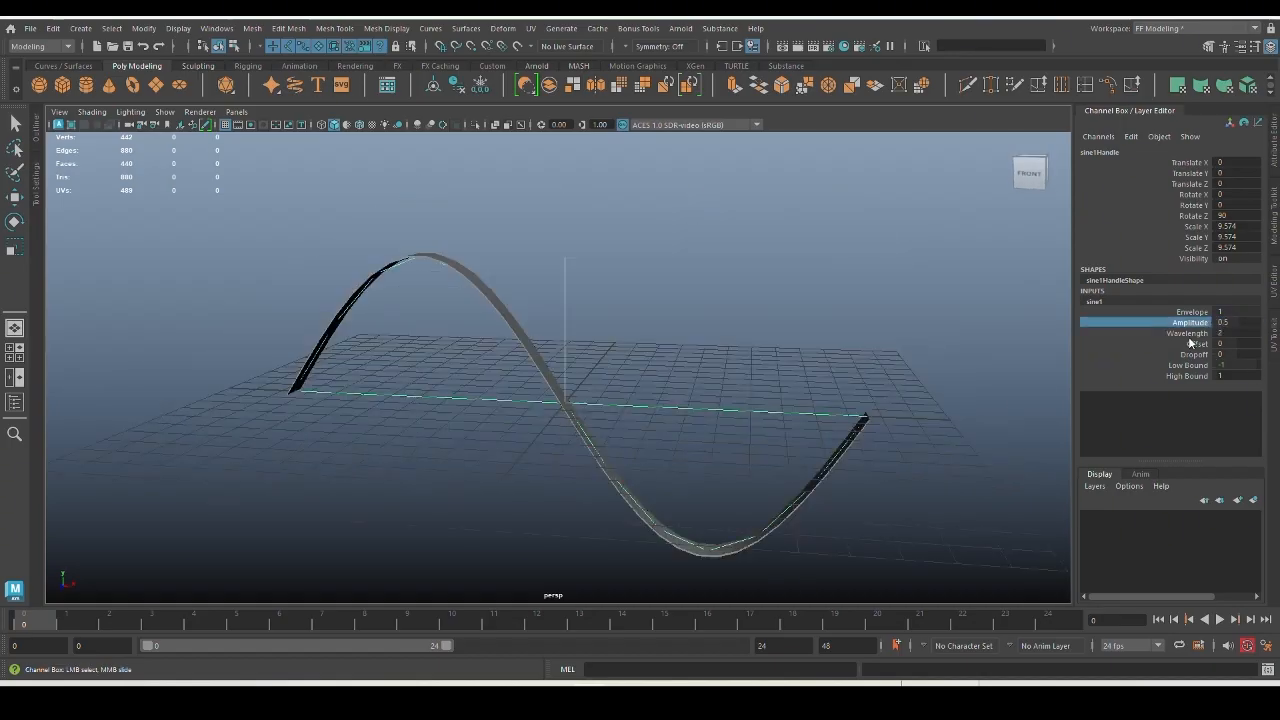
left_click(1150, 333)
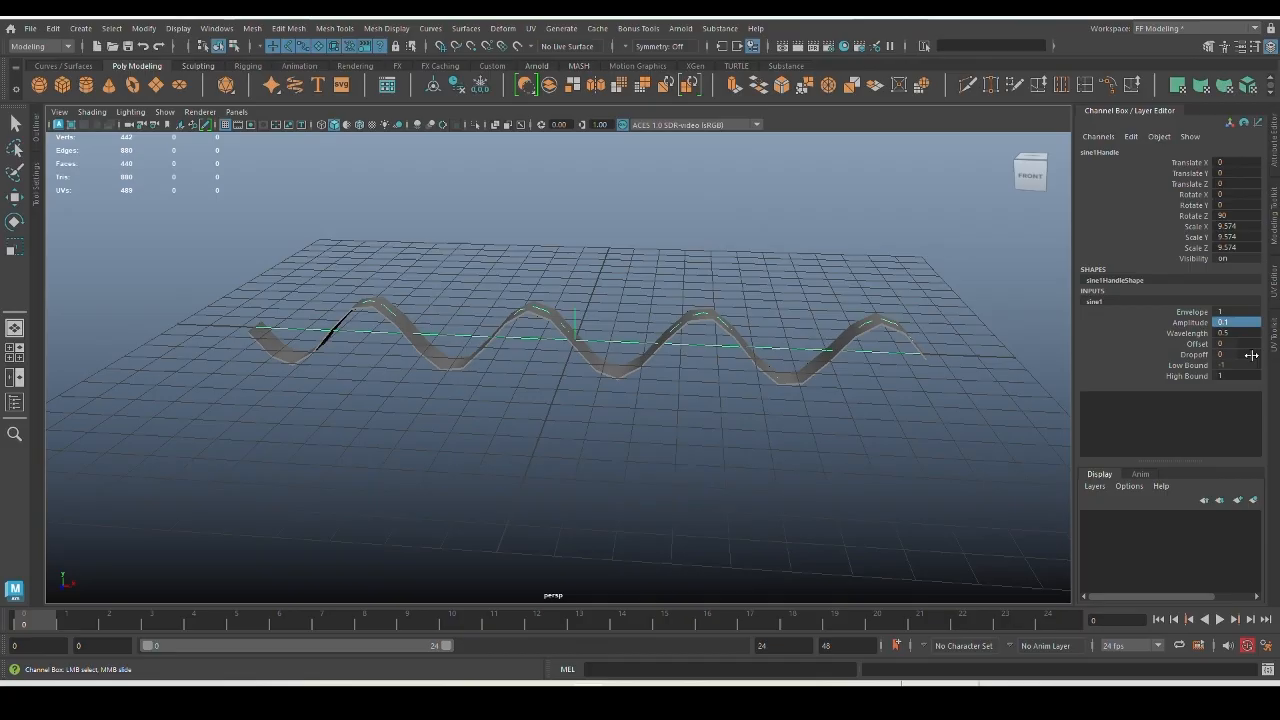
left_click(1190, 343)
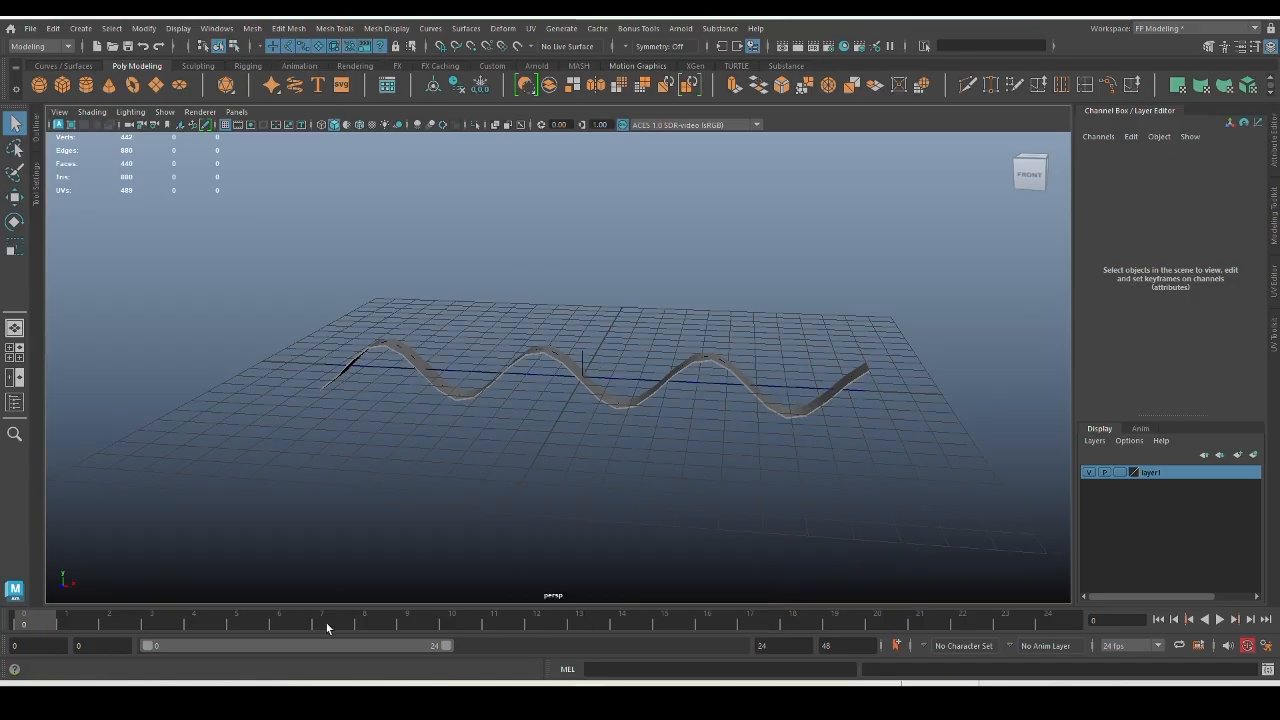
mouse_move(643, 653)
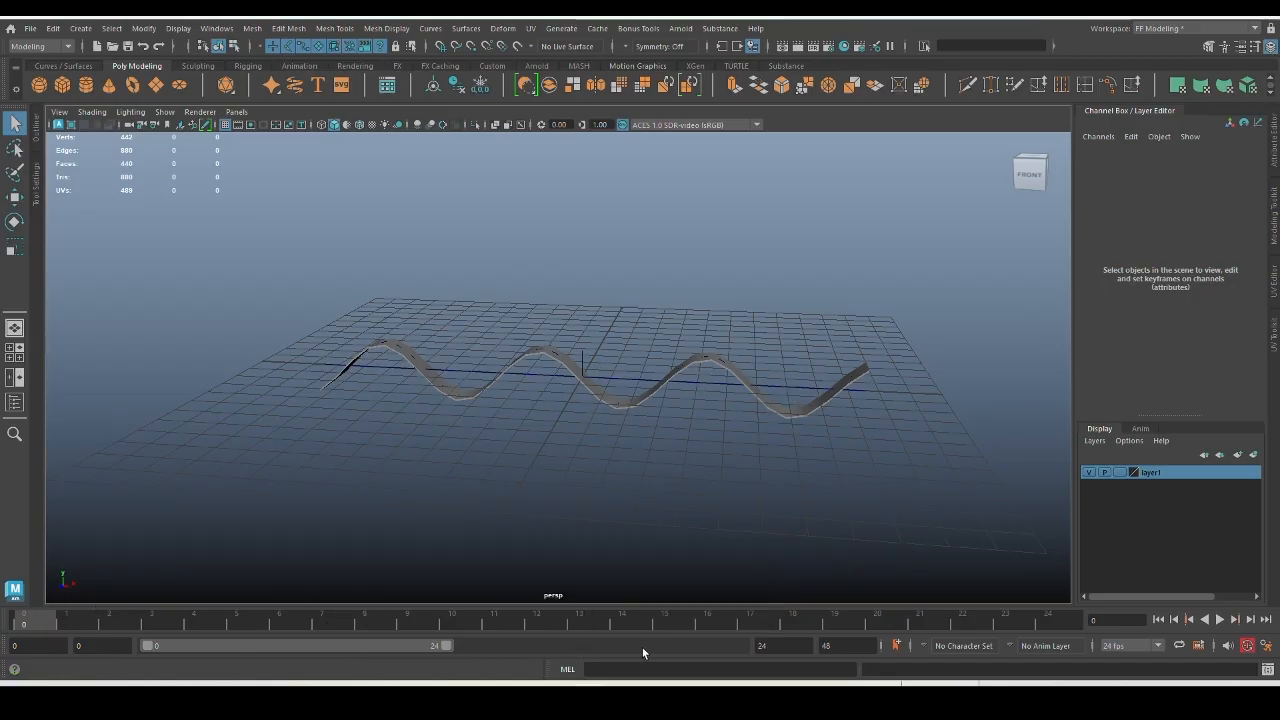
- Show the Range Slider and set end time and playback end to 120
left_click(216, 28)
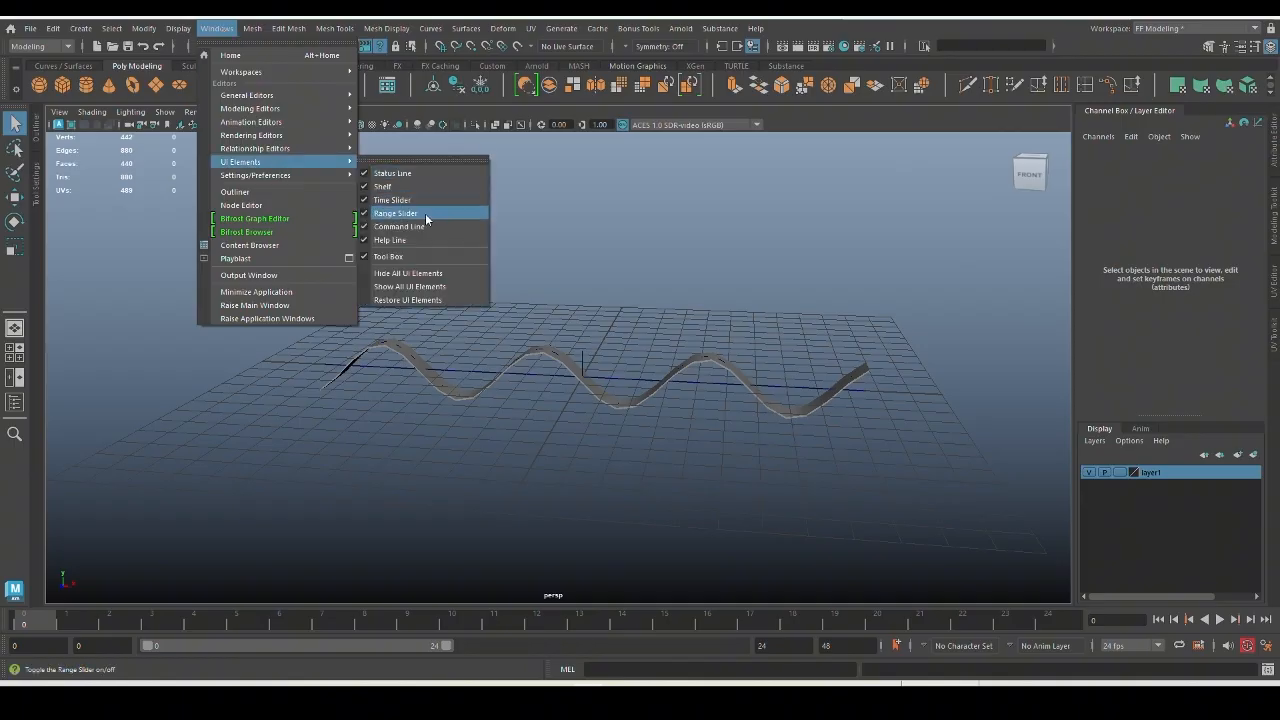
left_click(395, 213)
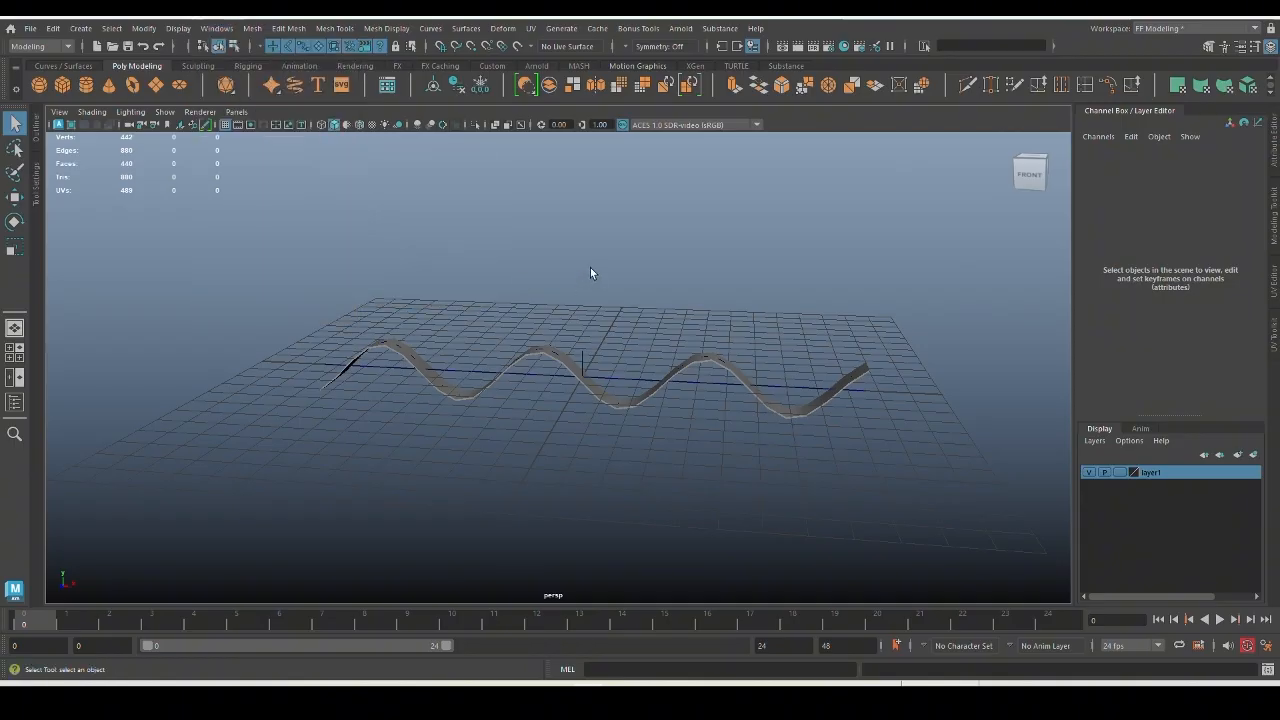
mouse_move(485, 667)
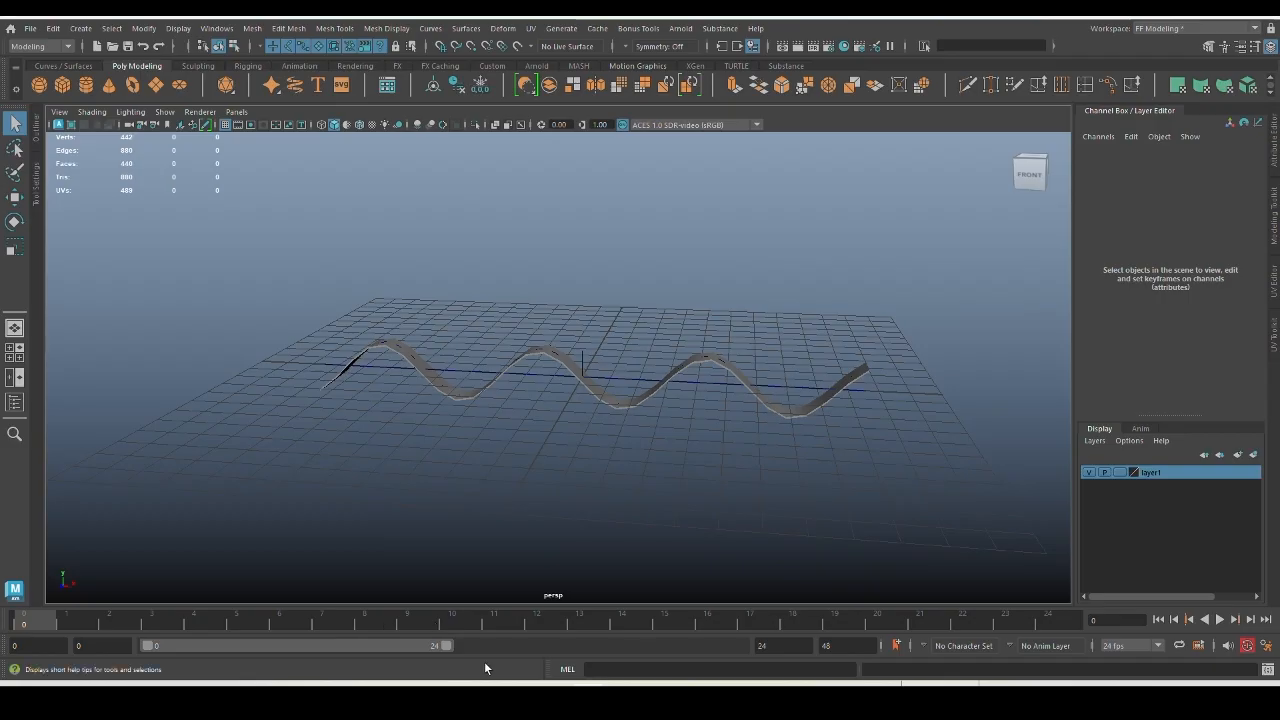
left_click(783, 645)
type("120")
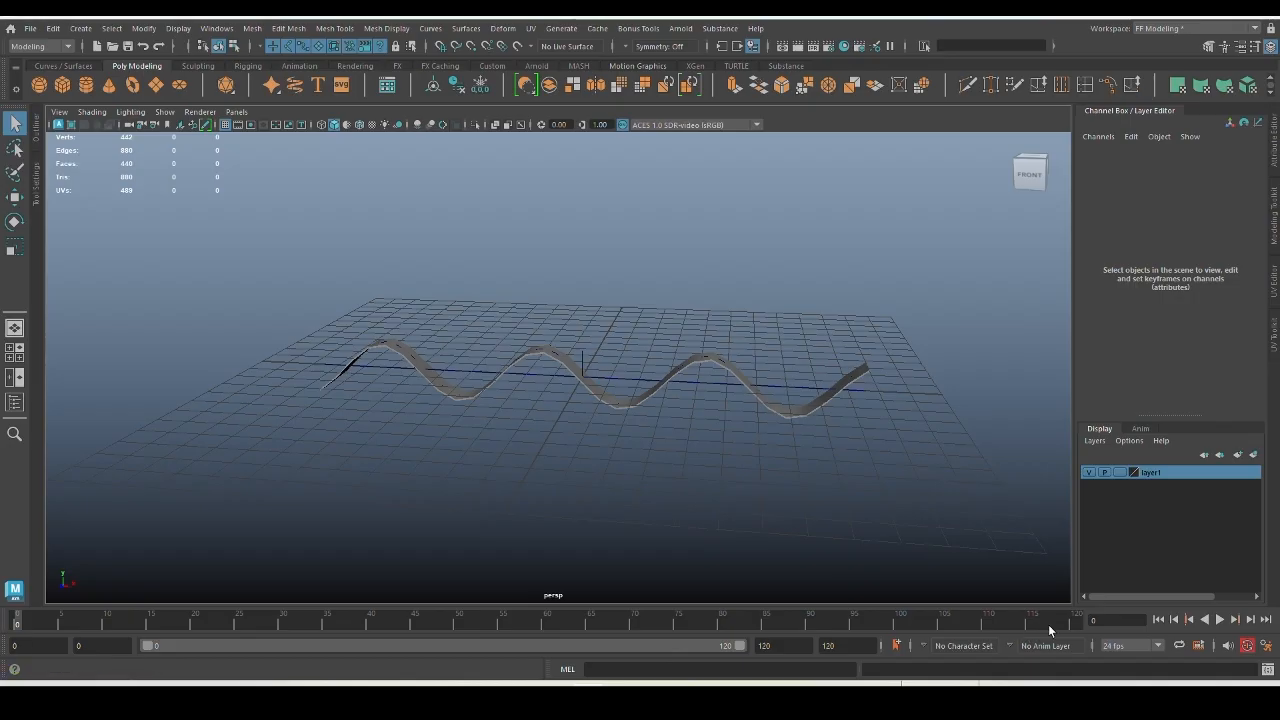
mouse_move(276, 644)
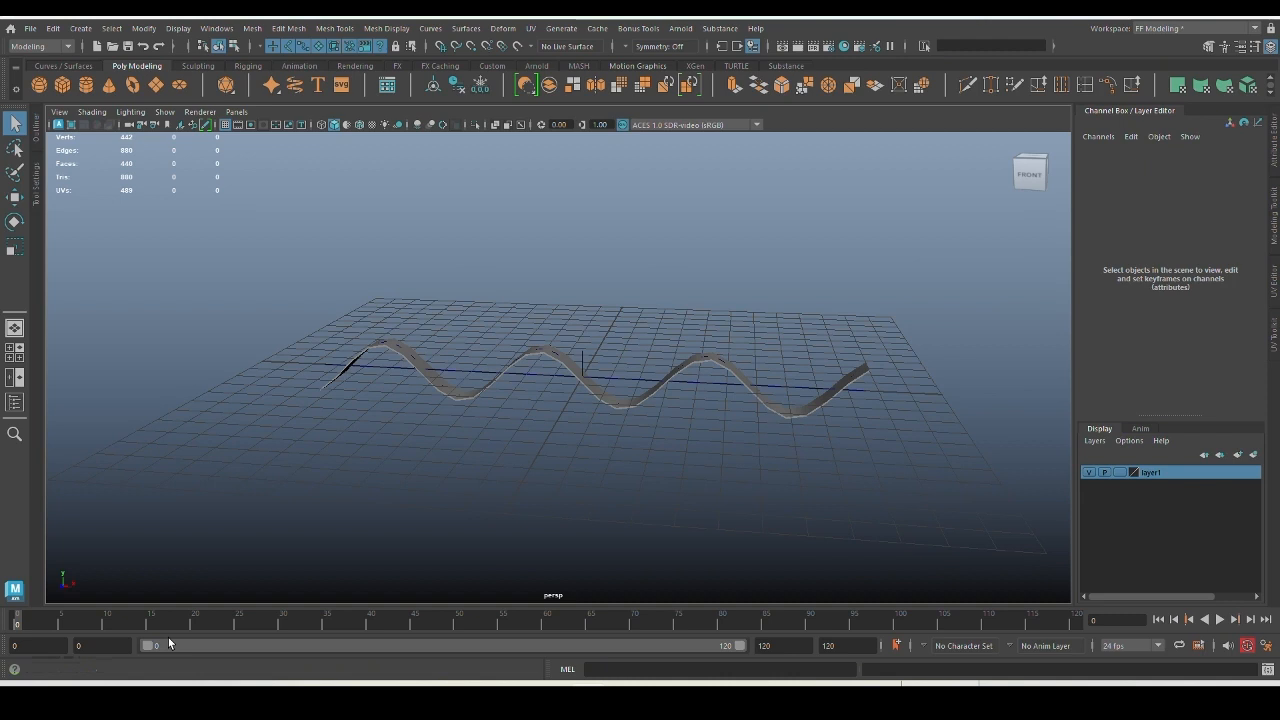
left_click(600, 385)
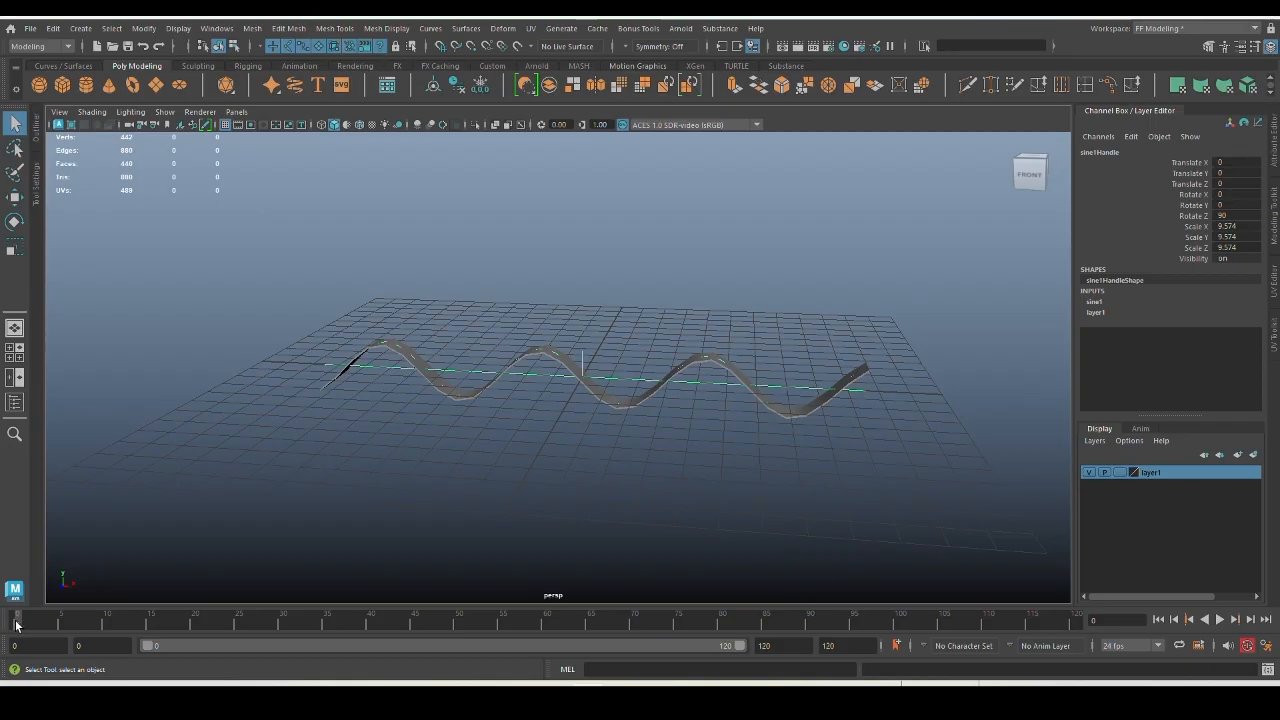
mouse_move(1090, 311)
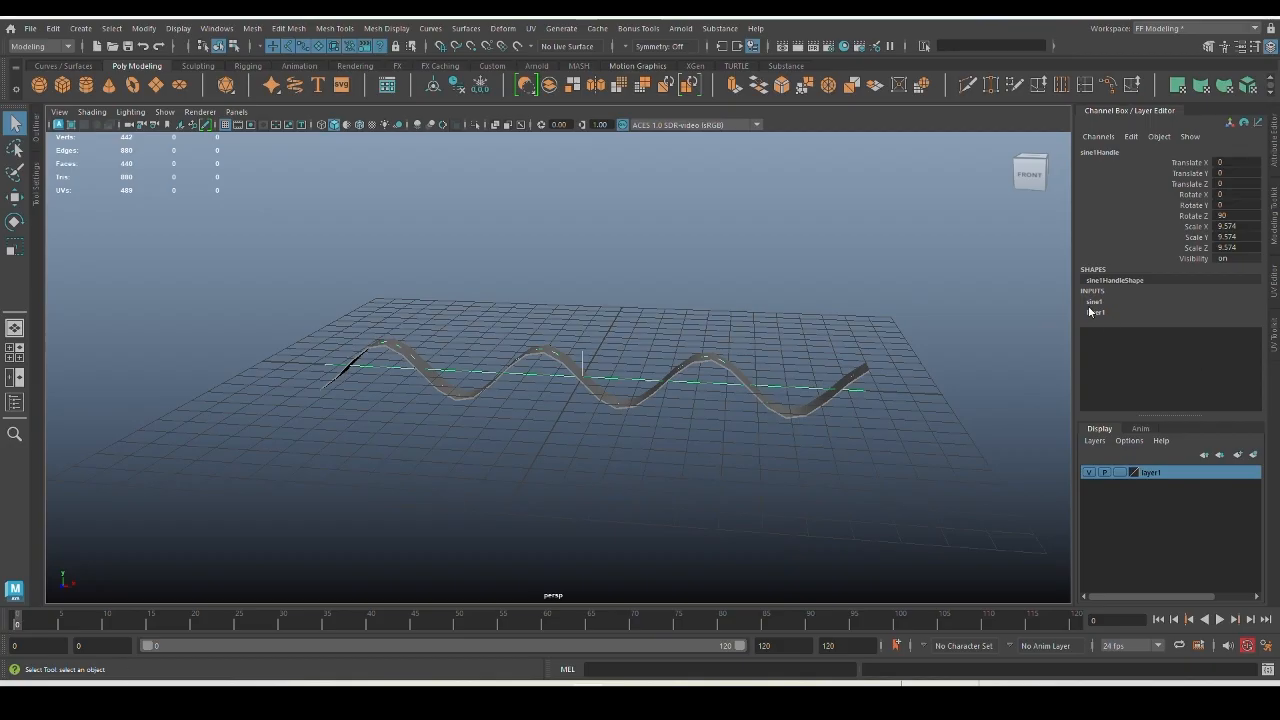
- Expand sine1 again, select Offset, and bring up its channel context menu
left_click(1093, 302)
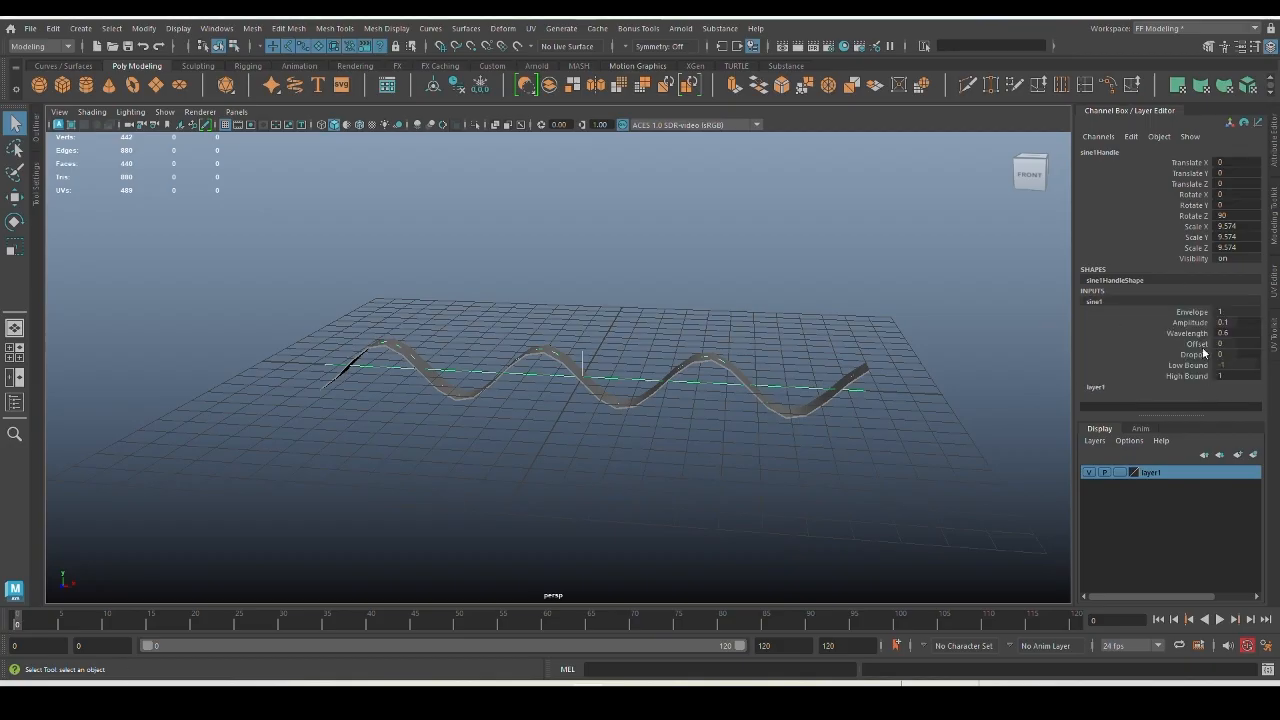
left_click(1197, 343)
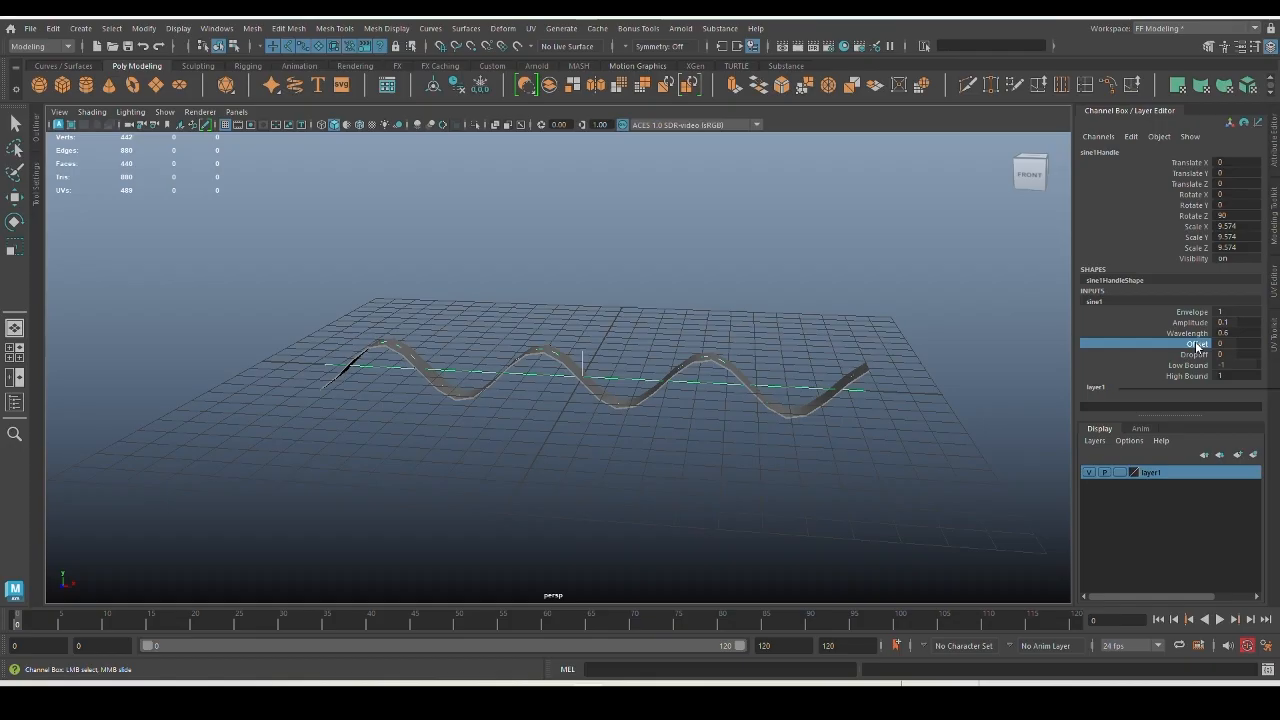
right_click(1197, 343)
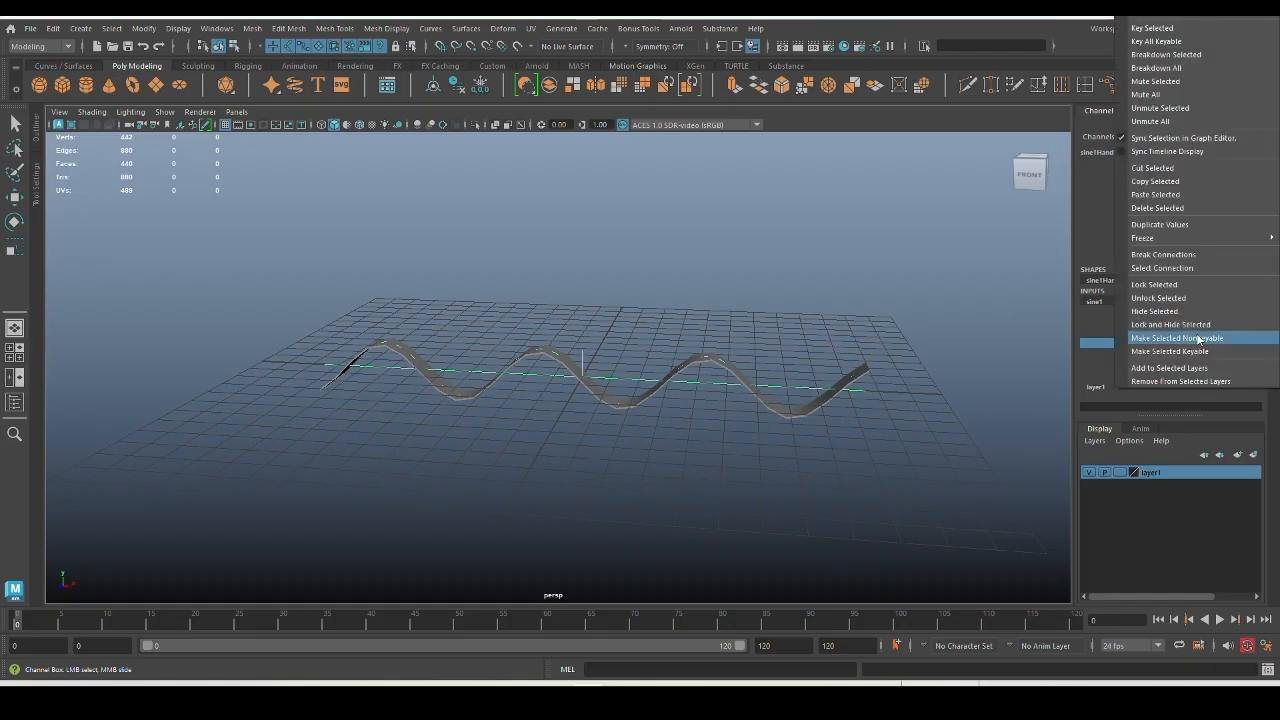
mouse_move(1180, 28)
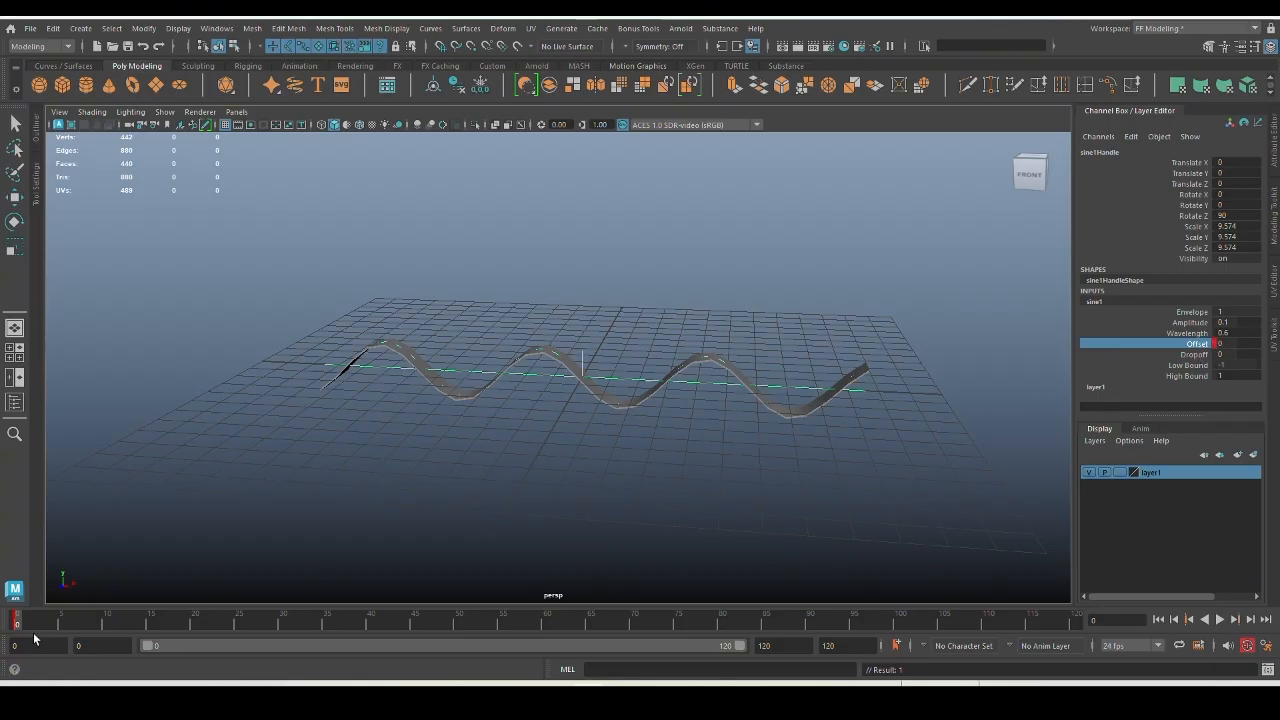
mouse_move(25, 628)
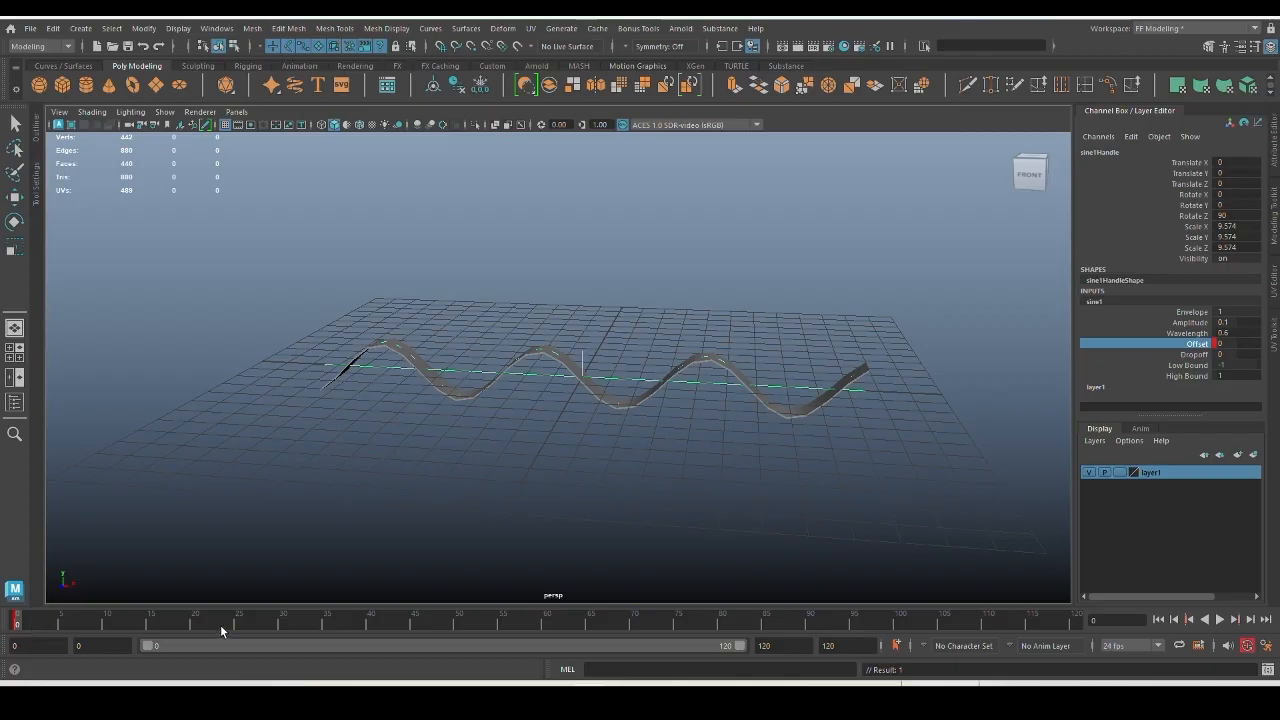
- Key Offset at 0 on frame 0, move to frame 24, then play the wave
left_click(230, 620)
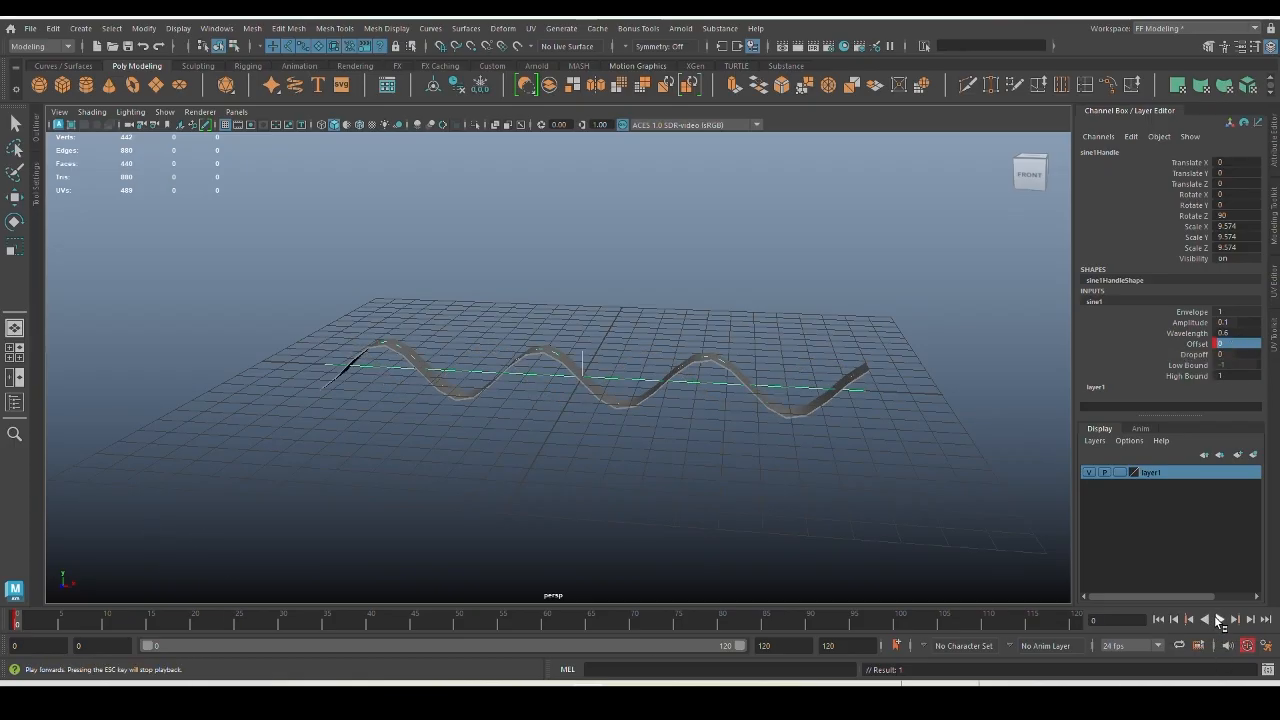
left_click(1219, 619)
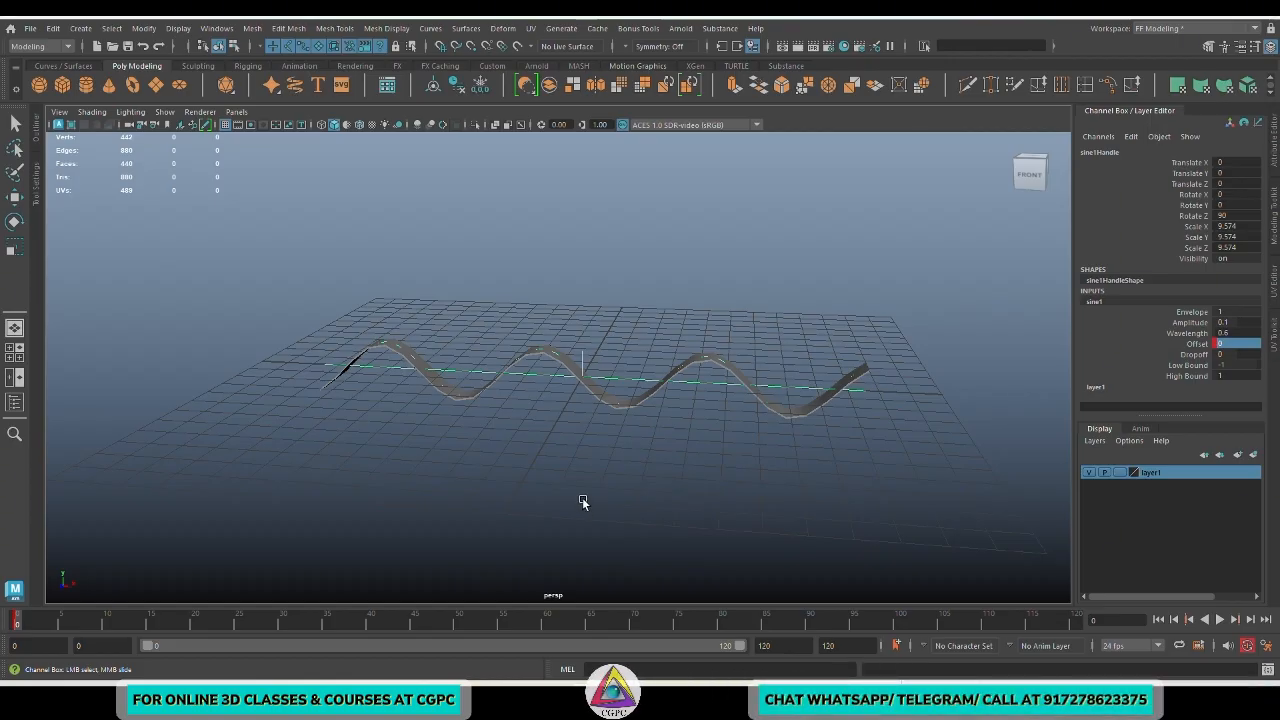
- In the Graph Editor, give the Offset keys linear tangents
left_click(217, 28)
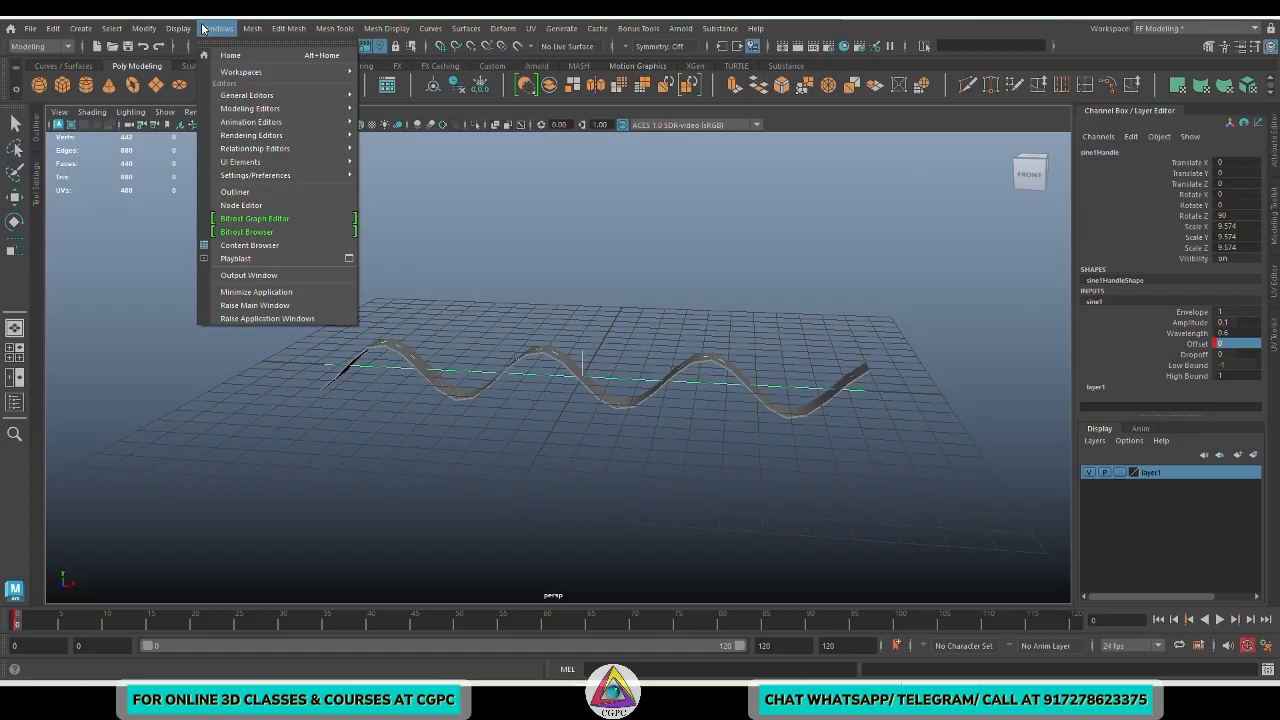
mouse_move(251, 121)
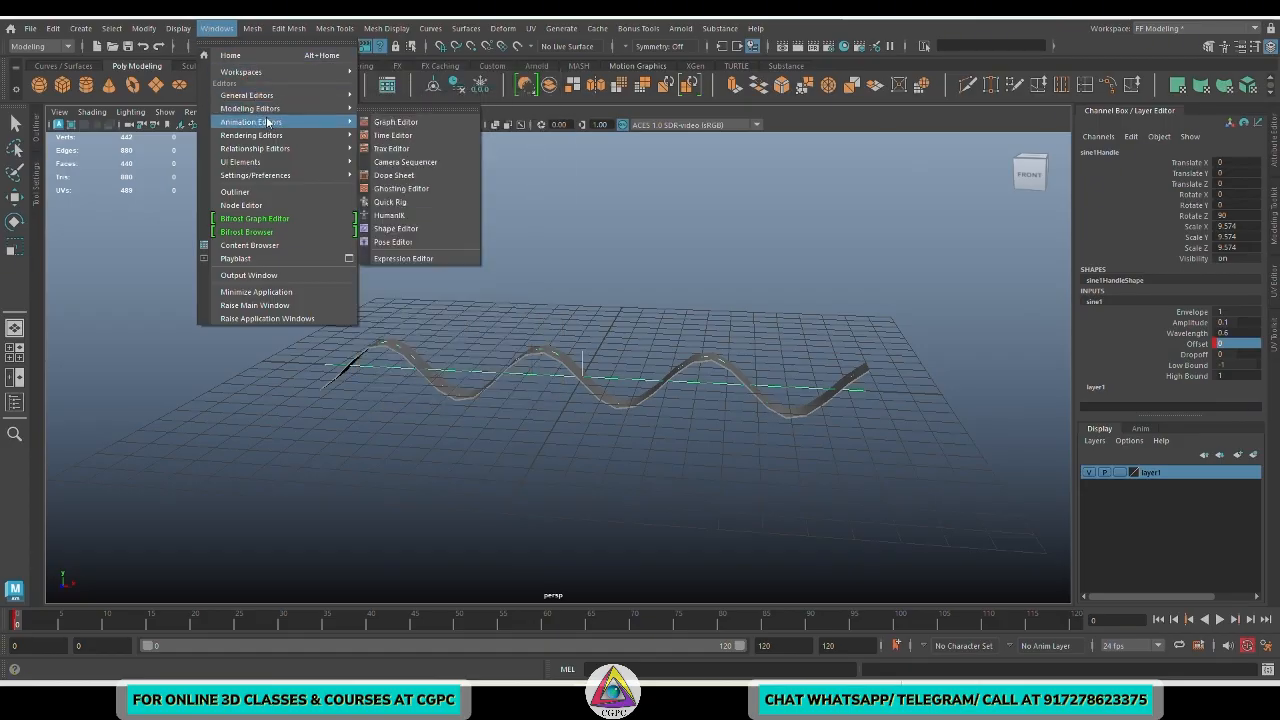
mouse_move(396, 121)
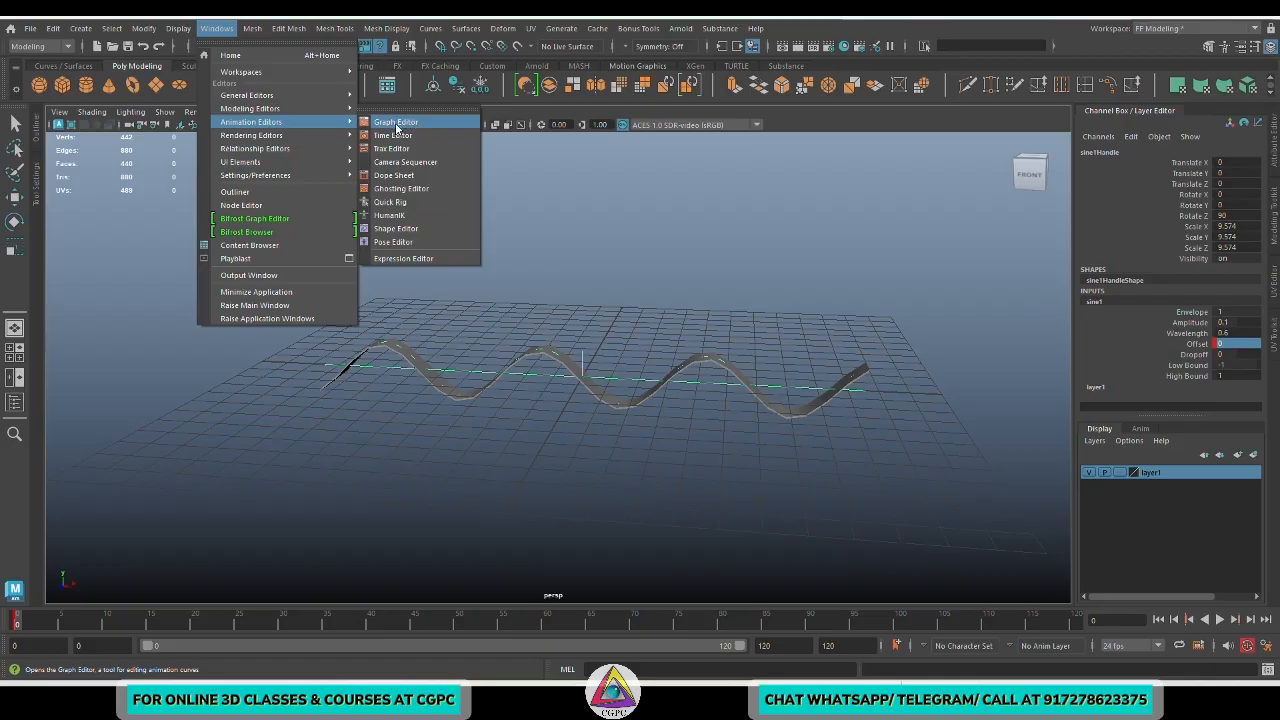
left_click(396, 121)
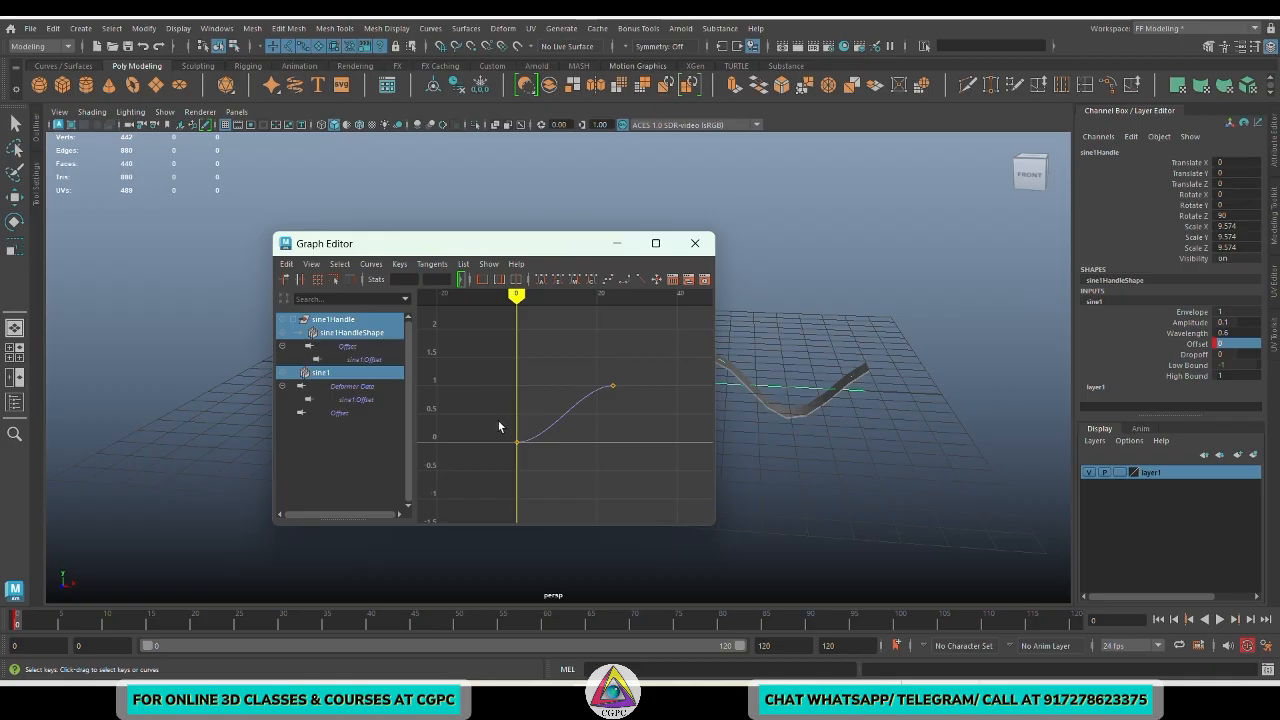
mouse_move(577, 406)
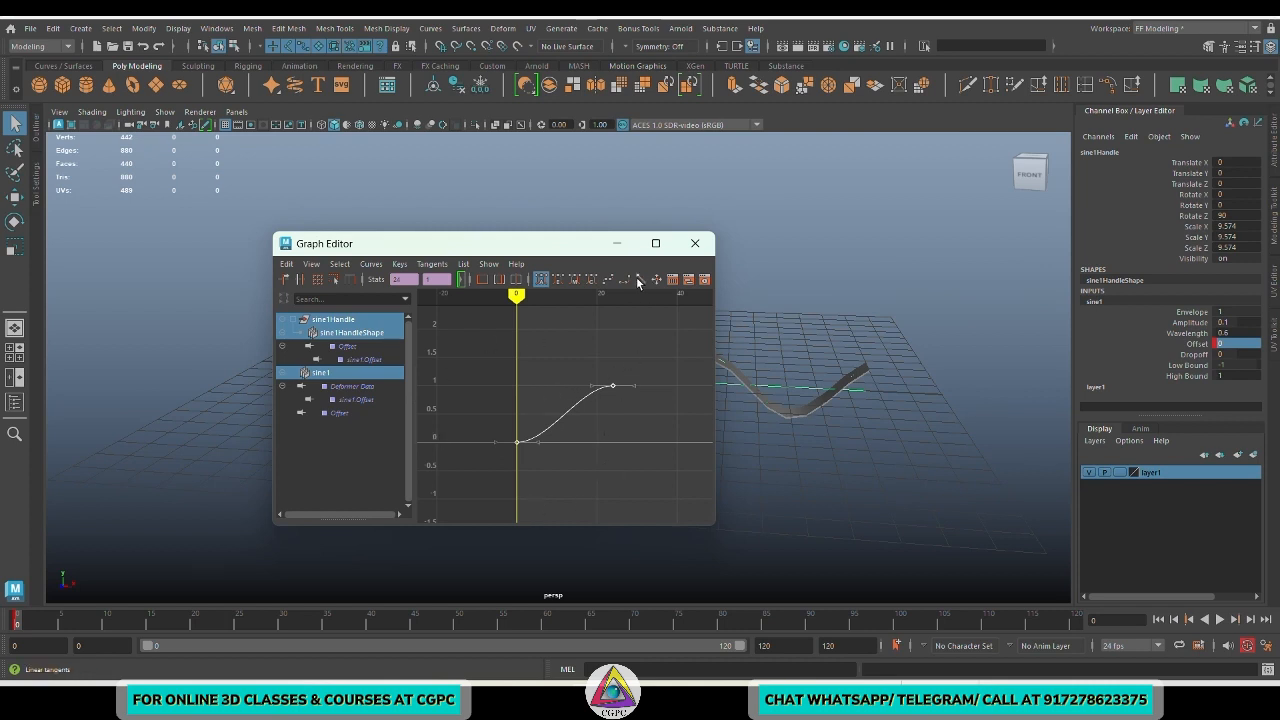
mouse_move(639, 281)
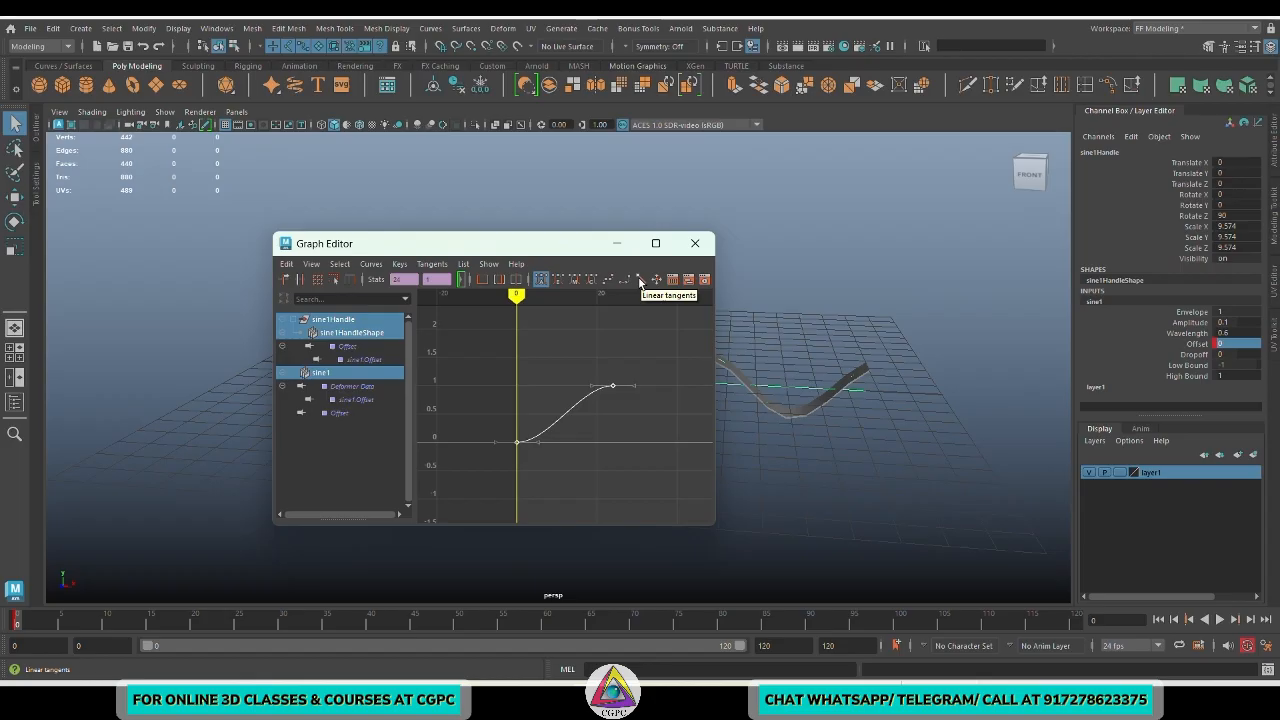
left_click(641, 279)
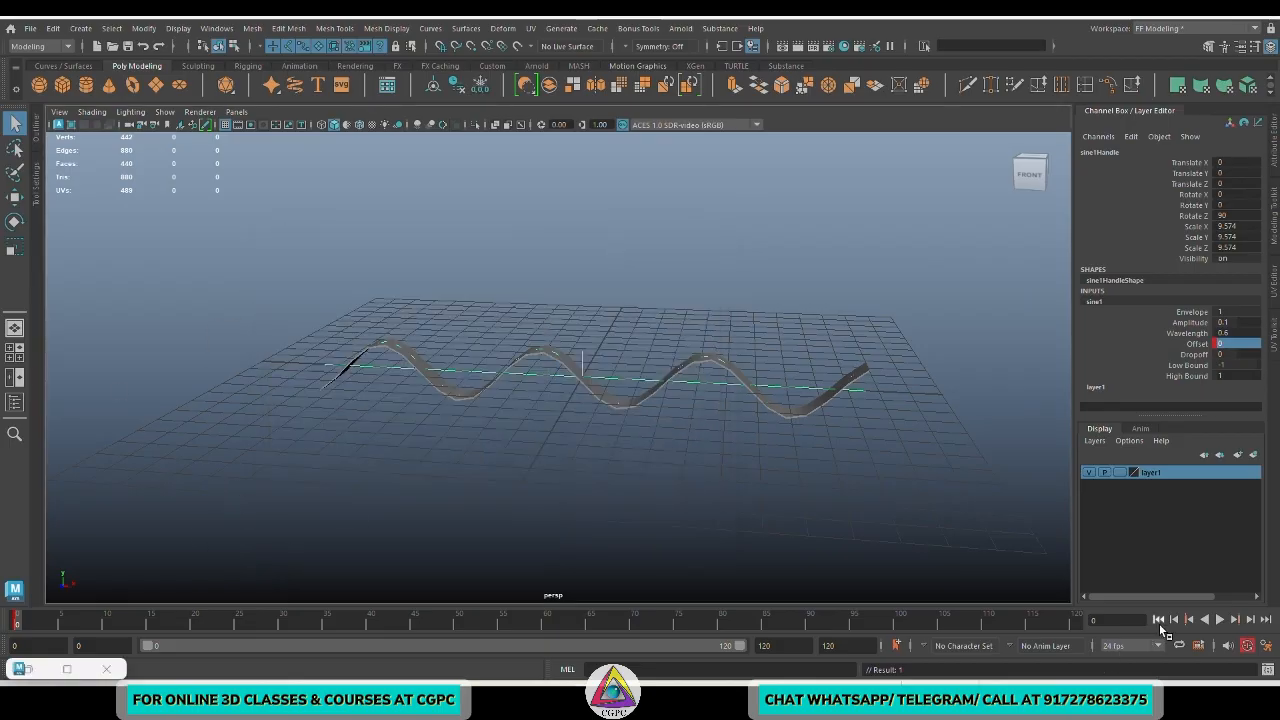
- Play the timeline to review the linear wave motion
left_click(1219, 619)
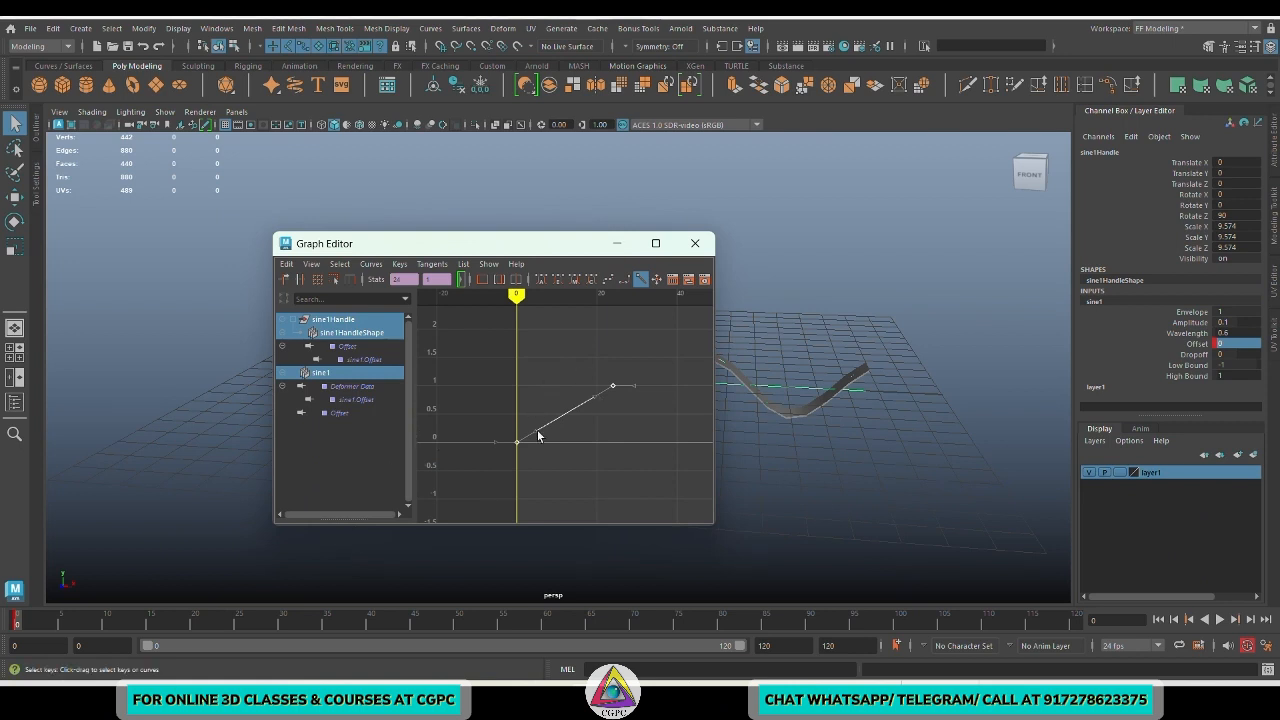
mouse_move(578, 478)
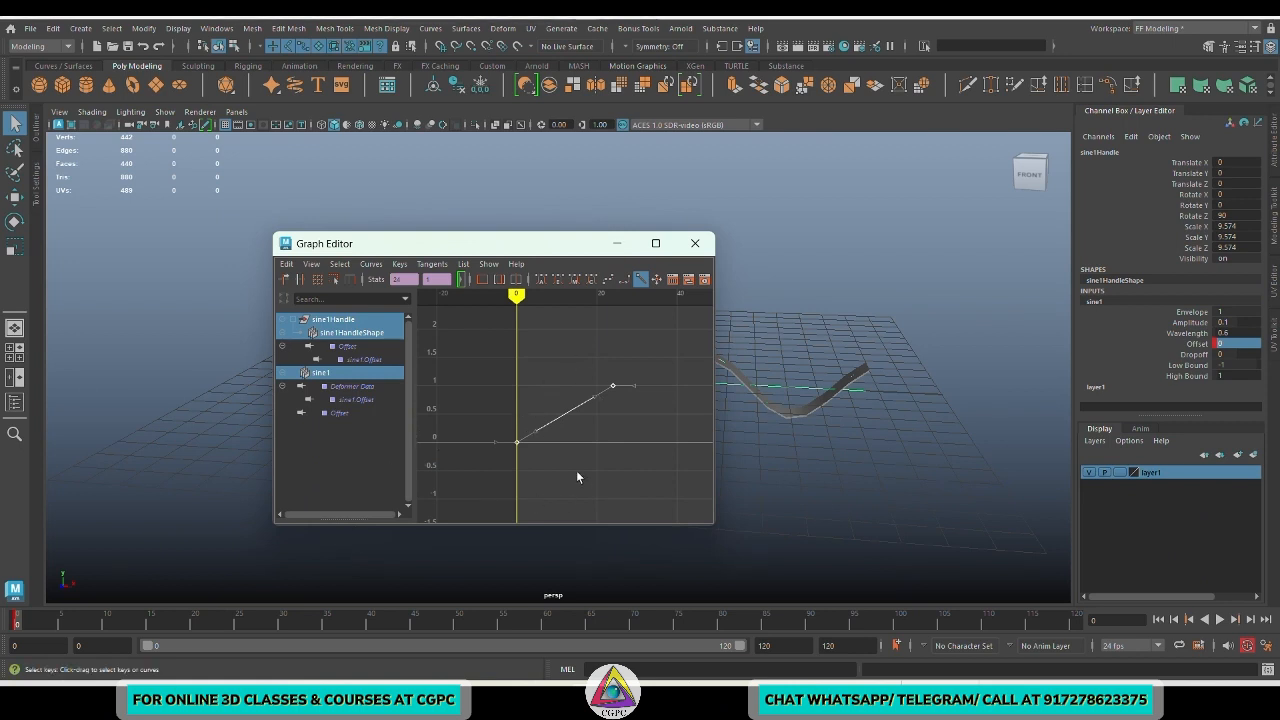
- Set the Offset curve's Pre Infinity and Post Infinity to Cycle
left_click(370, 264)
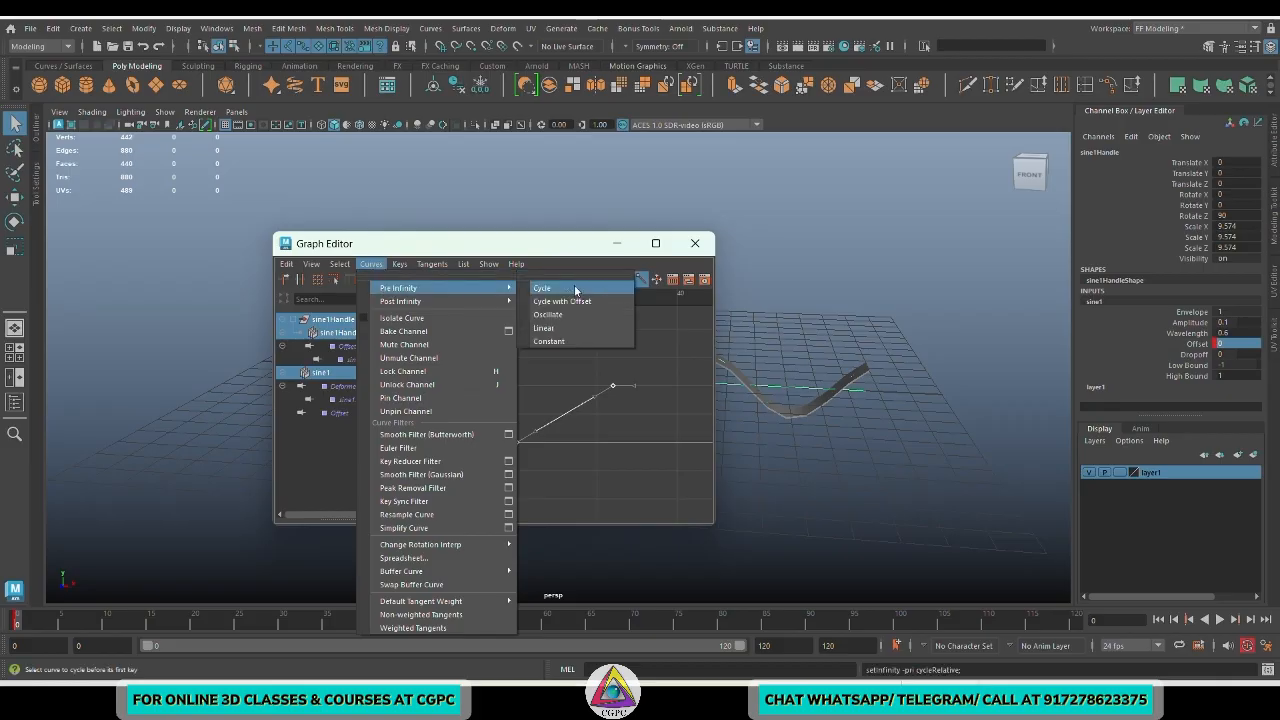
mouse_move(563, 291)
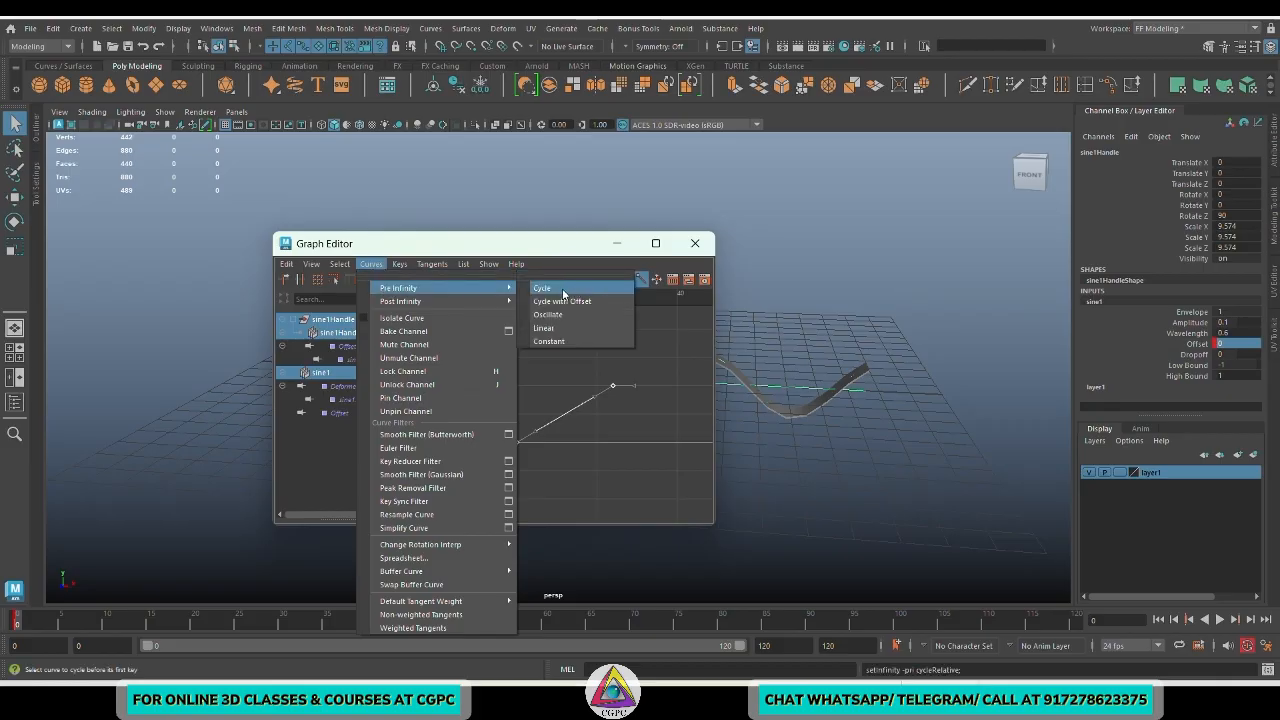
left_click(542, 288)
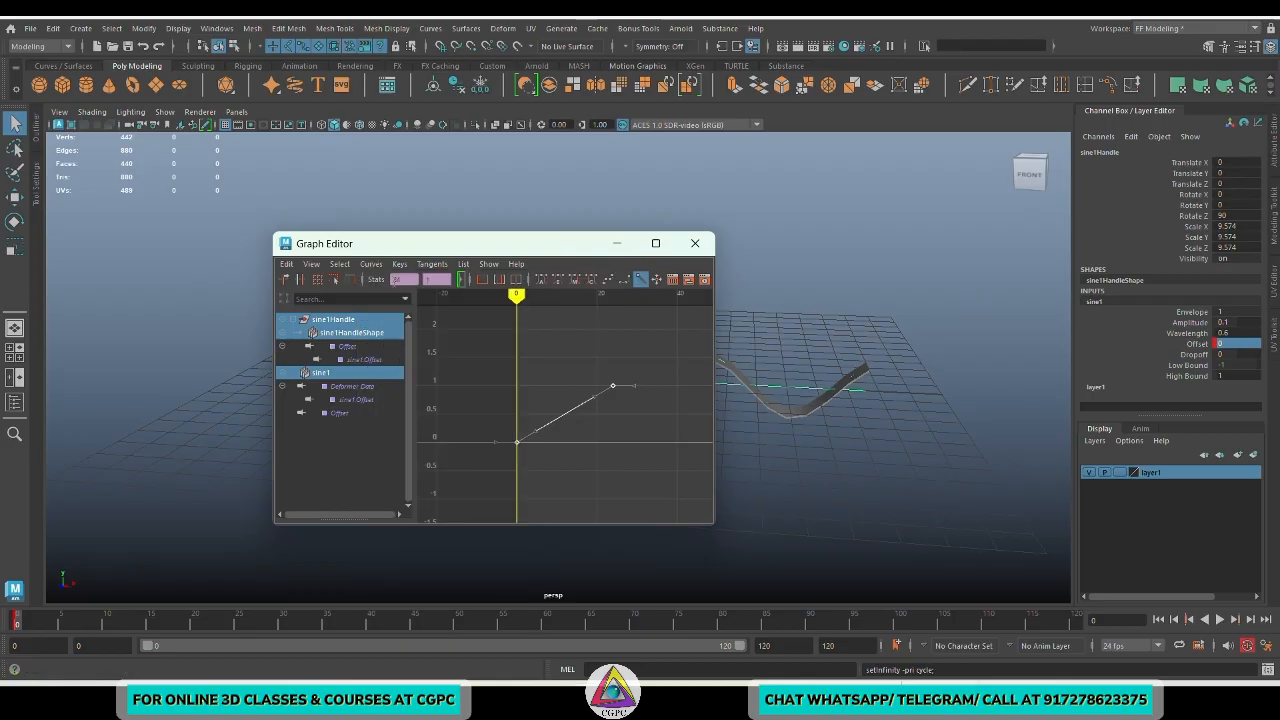
left_click(371, 264)
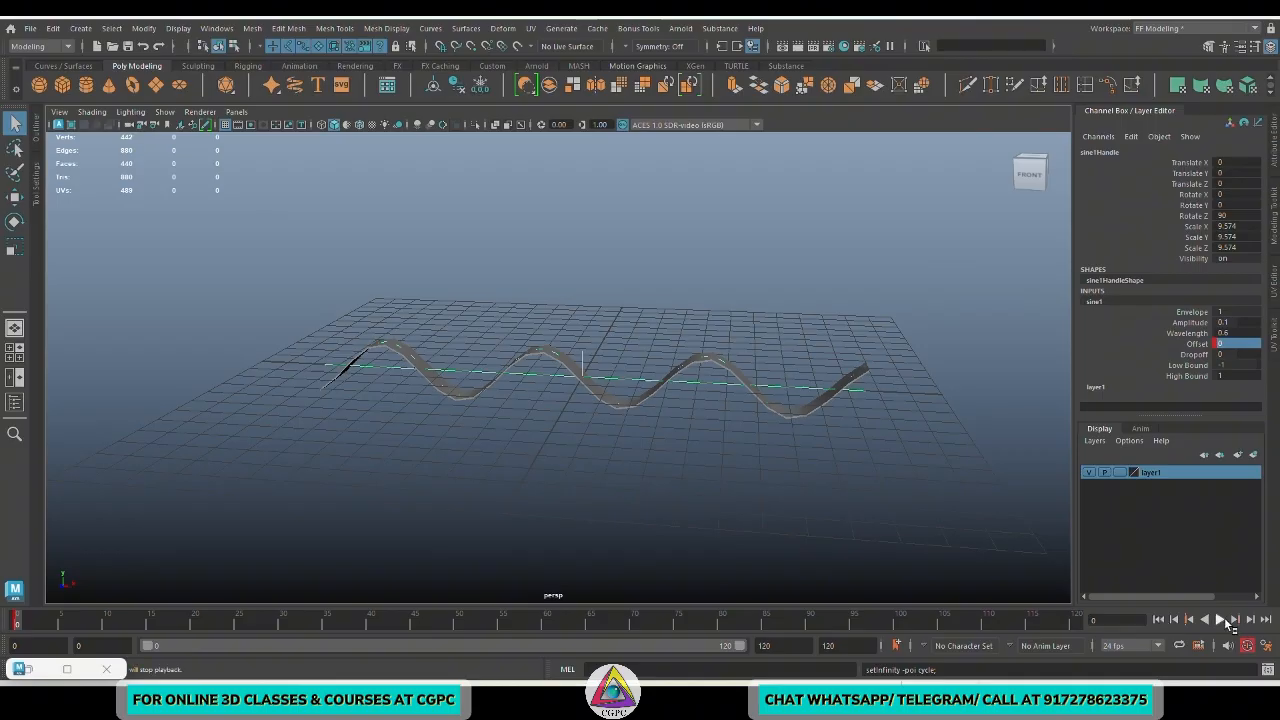
left_click(1222, 619)
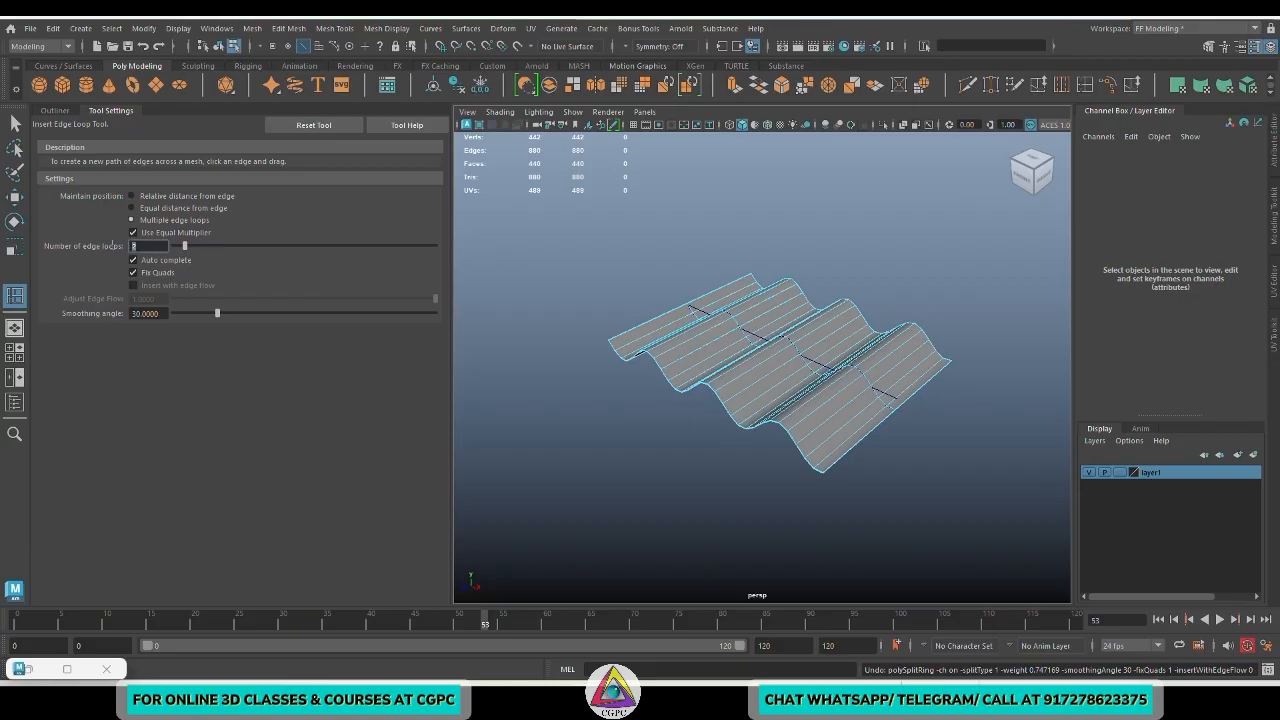
- Insert 10 evenly spaced edge loops across the wavy sheet, then open the nonlinear deformer list
type("10")
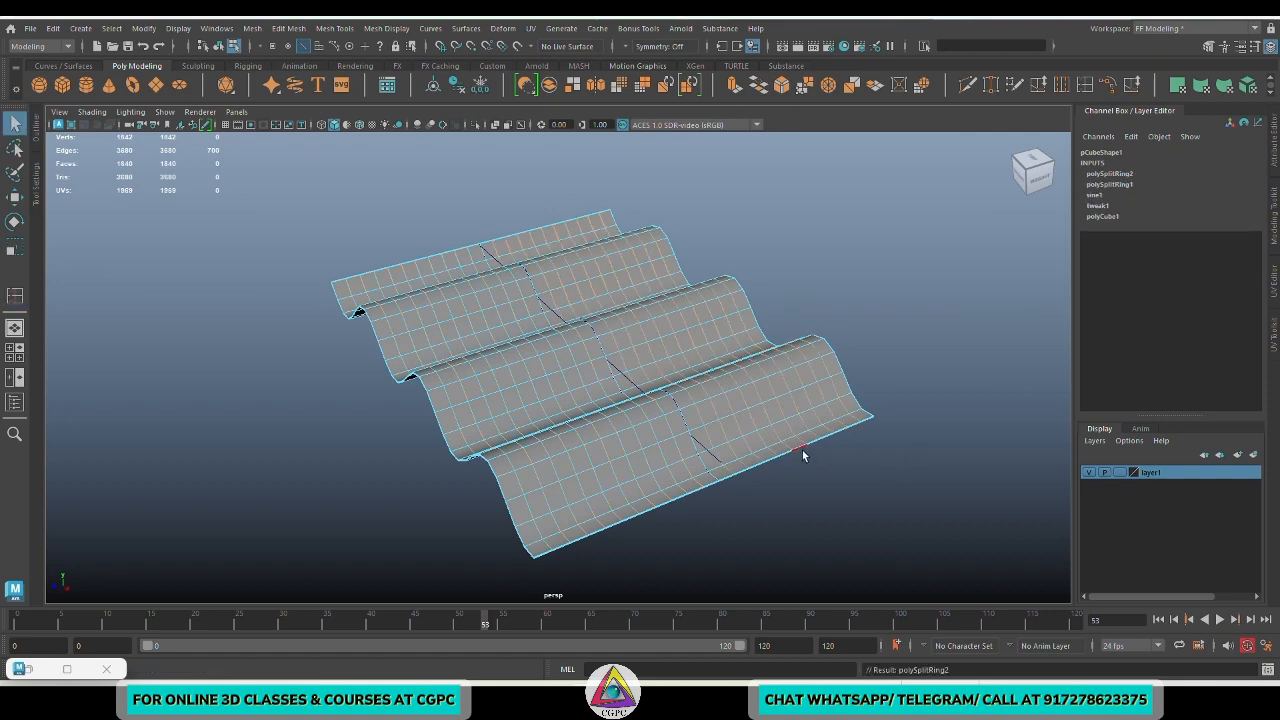
left_click(503, 27)
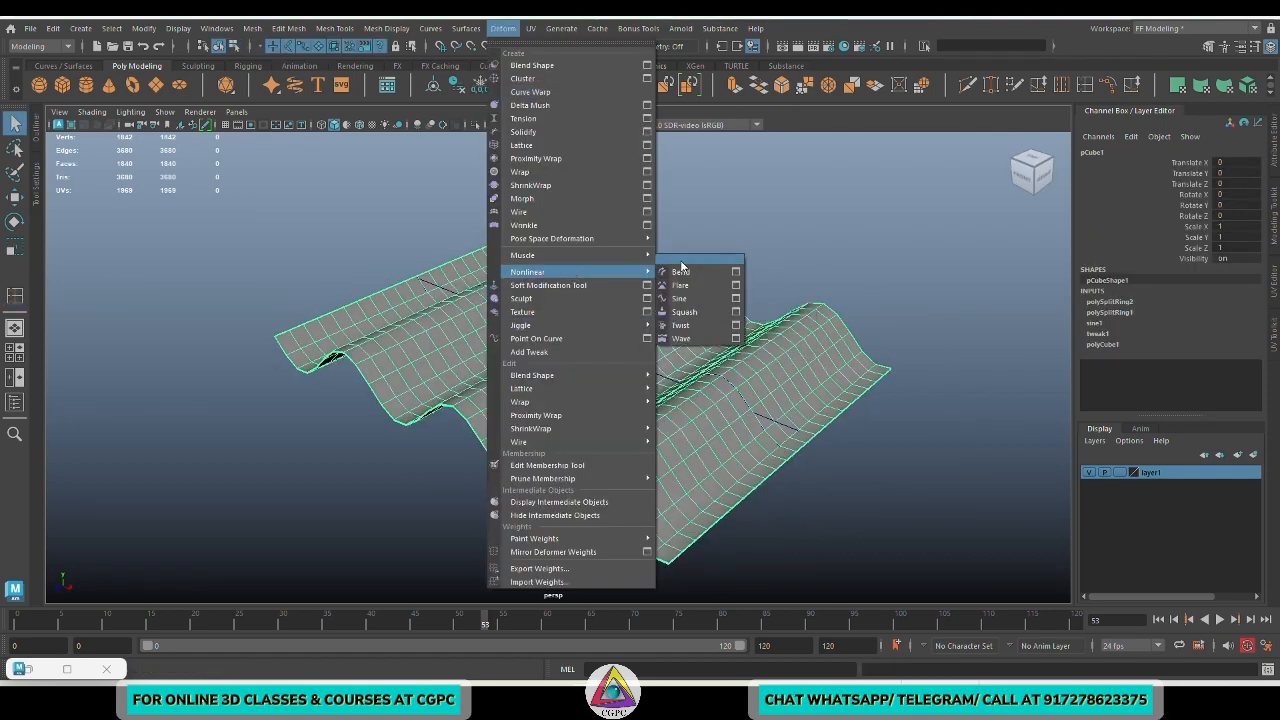